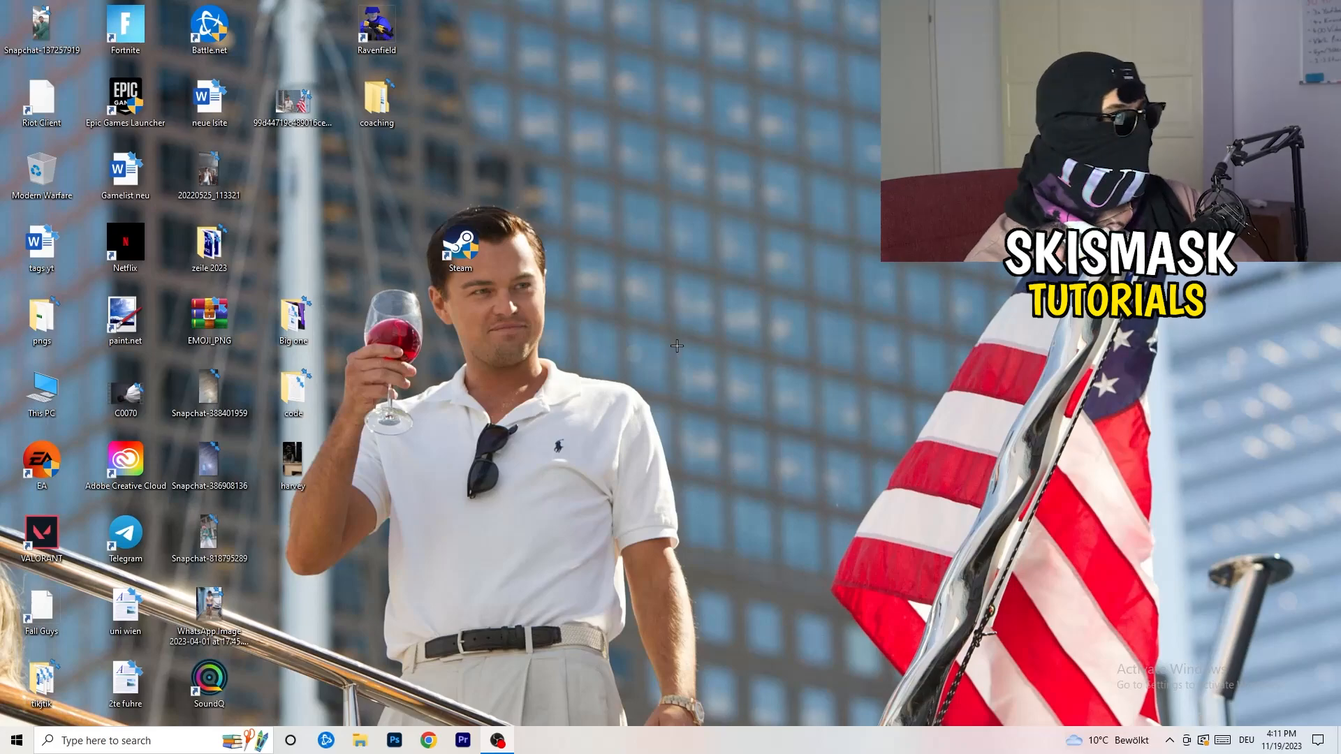
- Bring up the desktop context menu that offers NVIDIA Control Panel
{"action": "right_click", "coordinate": [765, 226]}
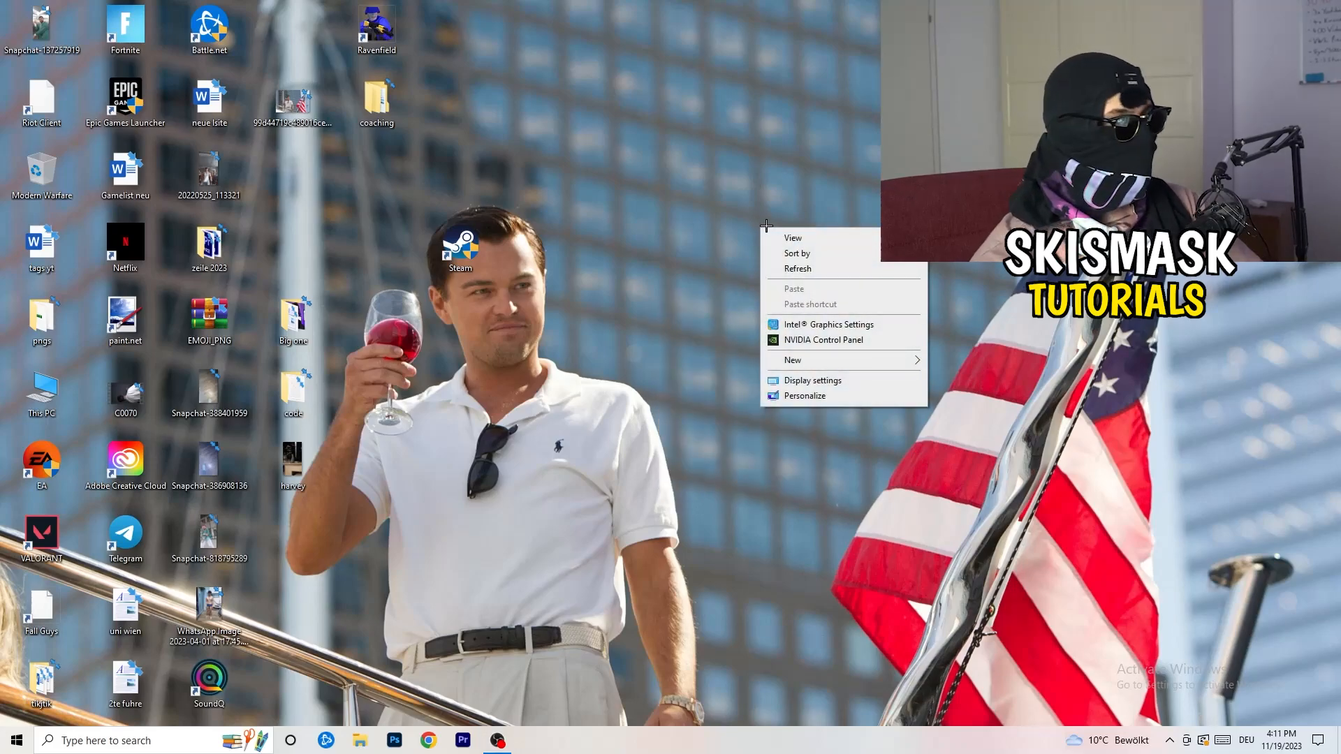
{"action": "mouse_move", "coordinate": [828, 324]}
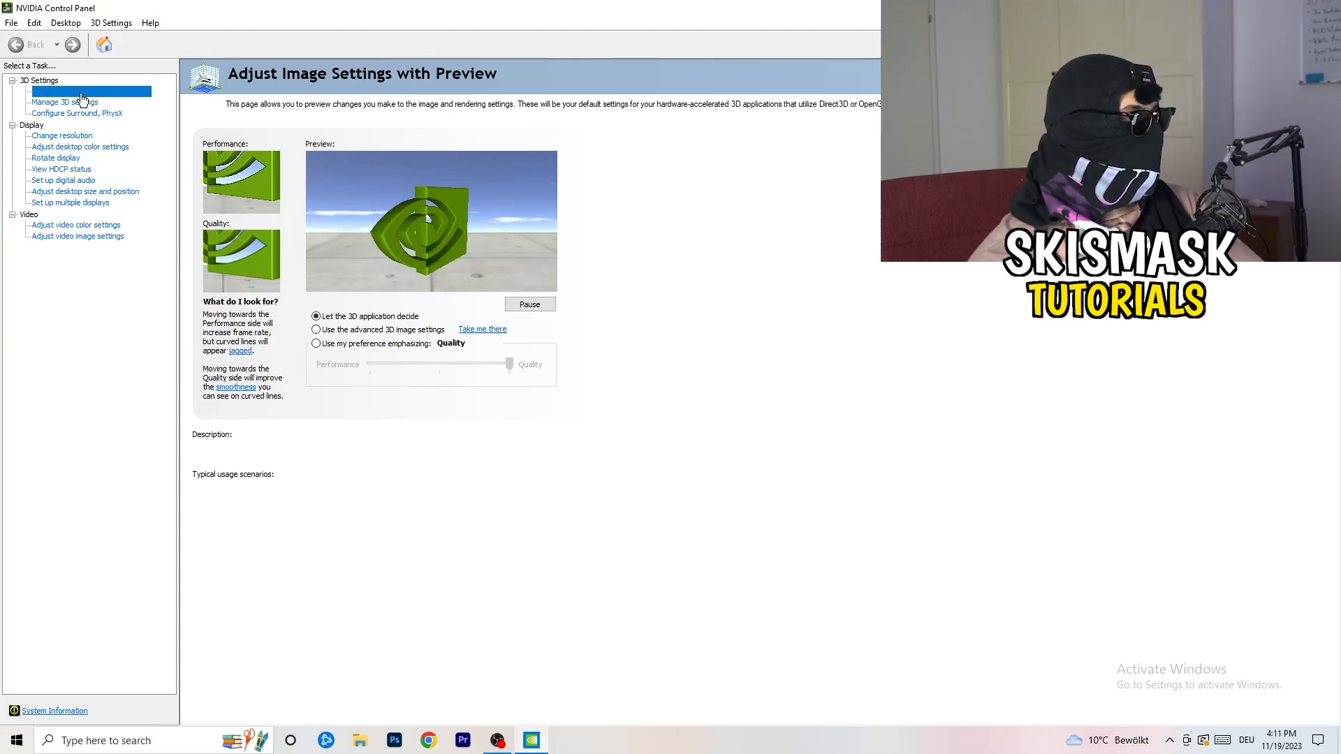
{"action": "left_click", "coordinate": [90, 91]}
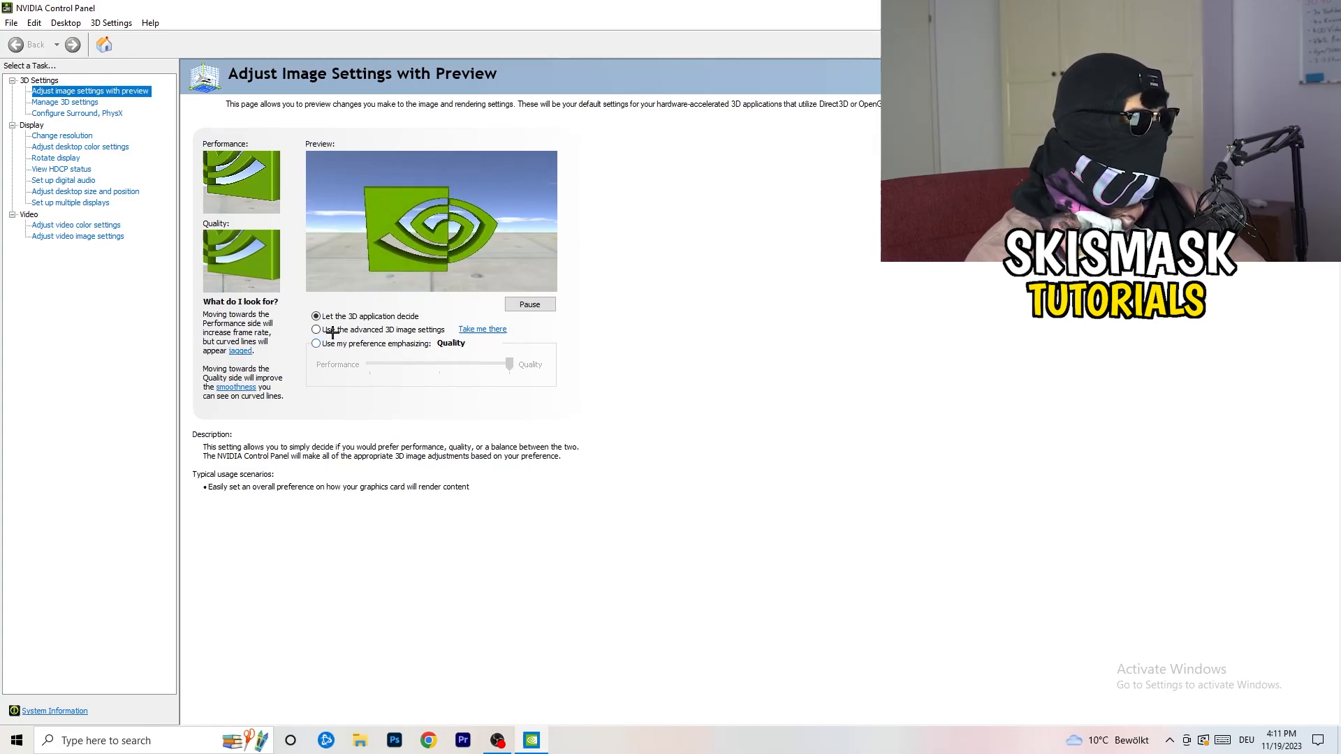
{"action": "left_click", "coordinate": [316, 331]}
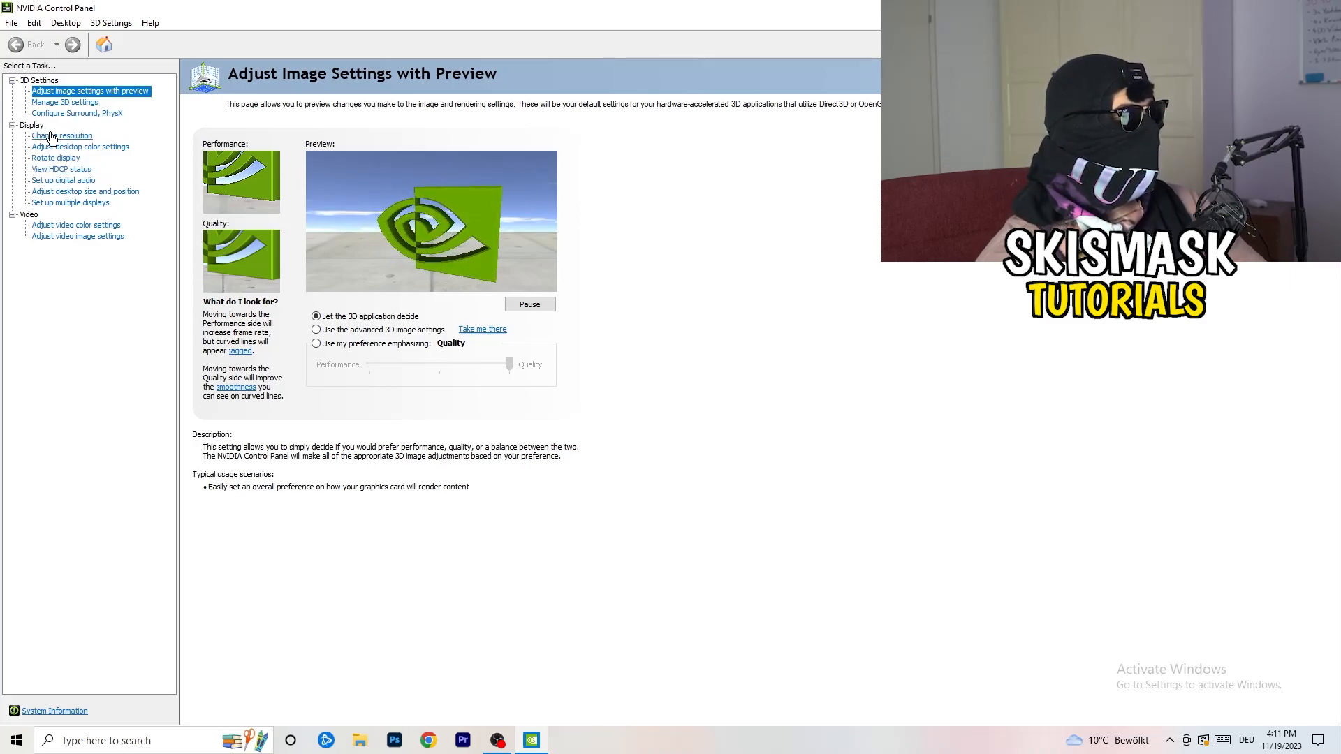
- Open Change resolution, confirming native 1920×1080 at 60Hz is selected
{"action": "left_click", "coordinate": [62, 135]}
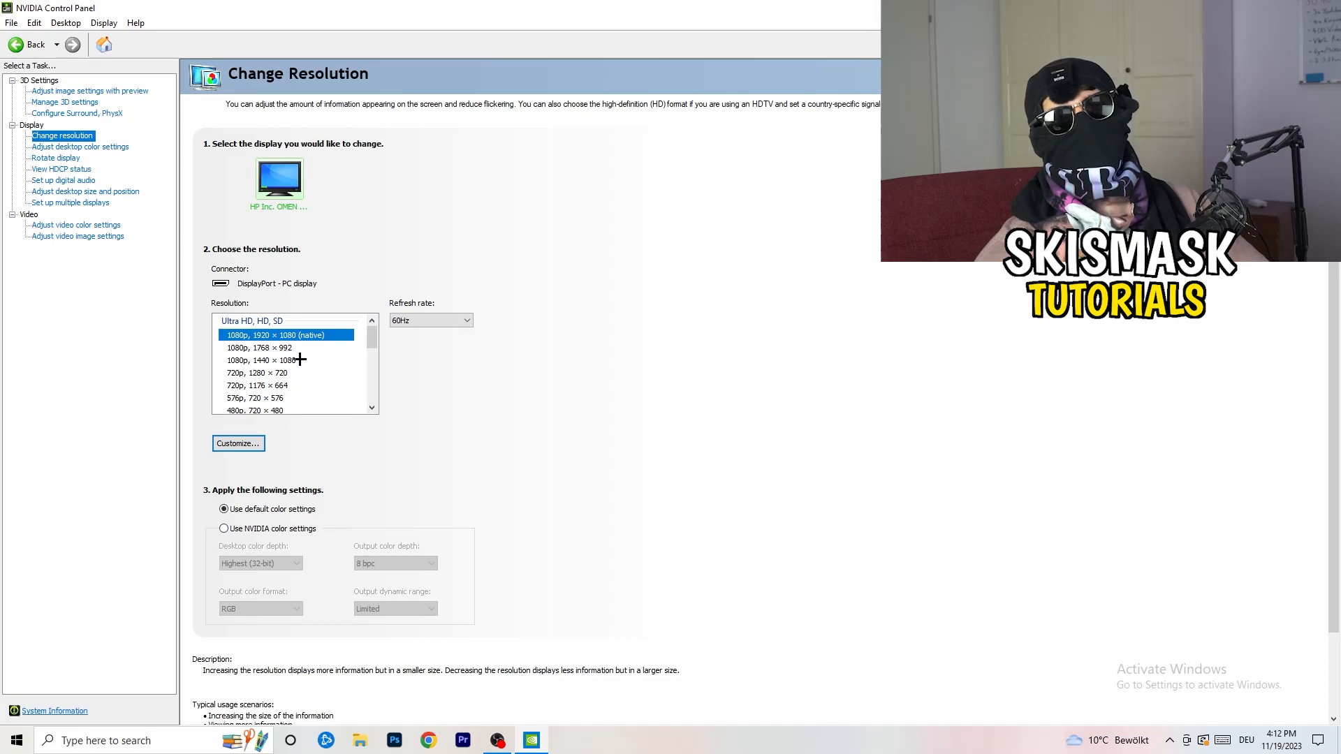
{"action": "mouse_move", "coordinate": [306, 282]}
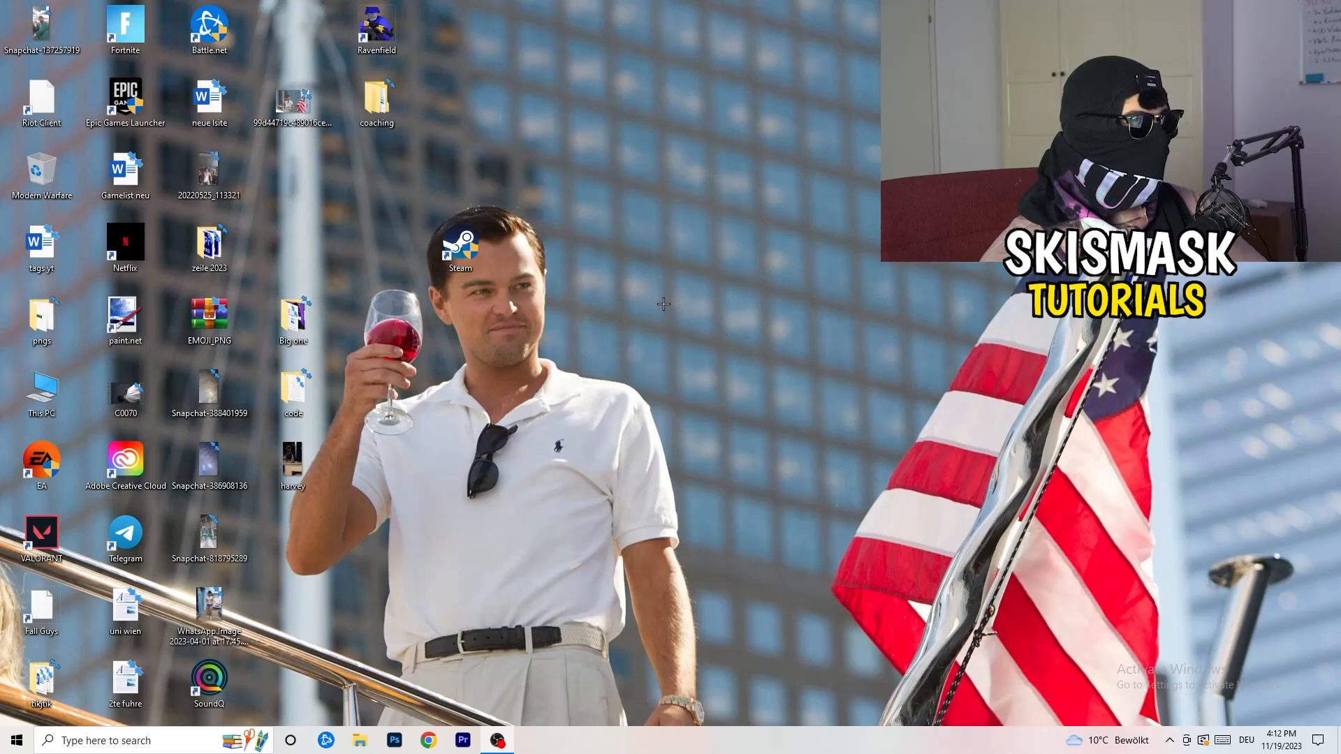
- Launch Windows Settings from the Start menu's expanded side menu
{"action": "left_click", "coordinate": [13, 740]}
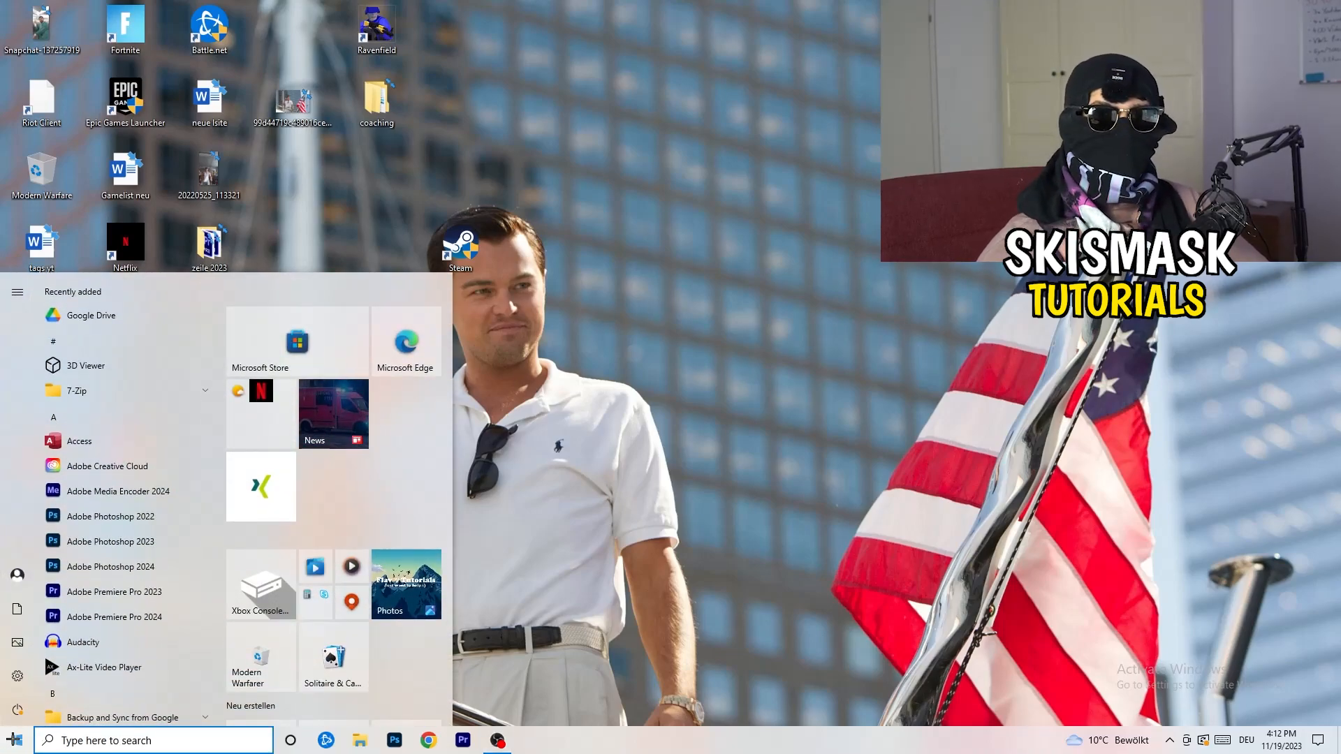
{"action": "left_click", "coordinate": [17, 292]}
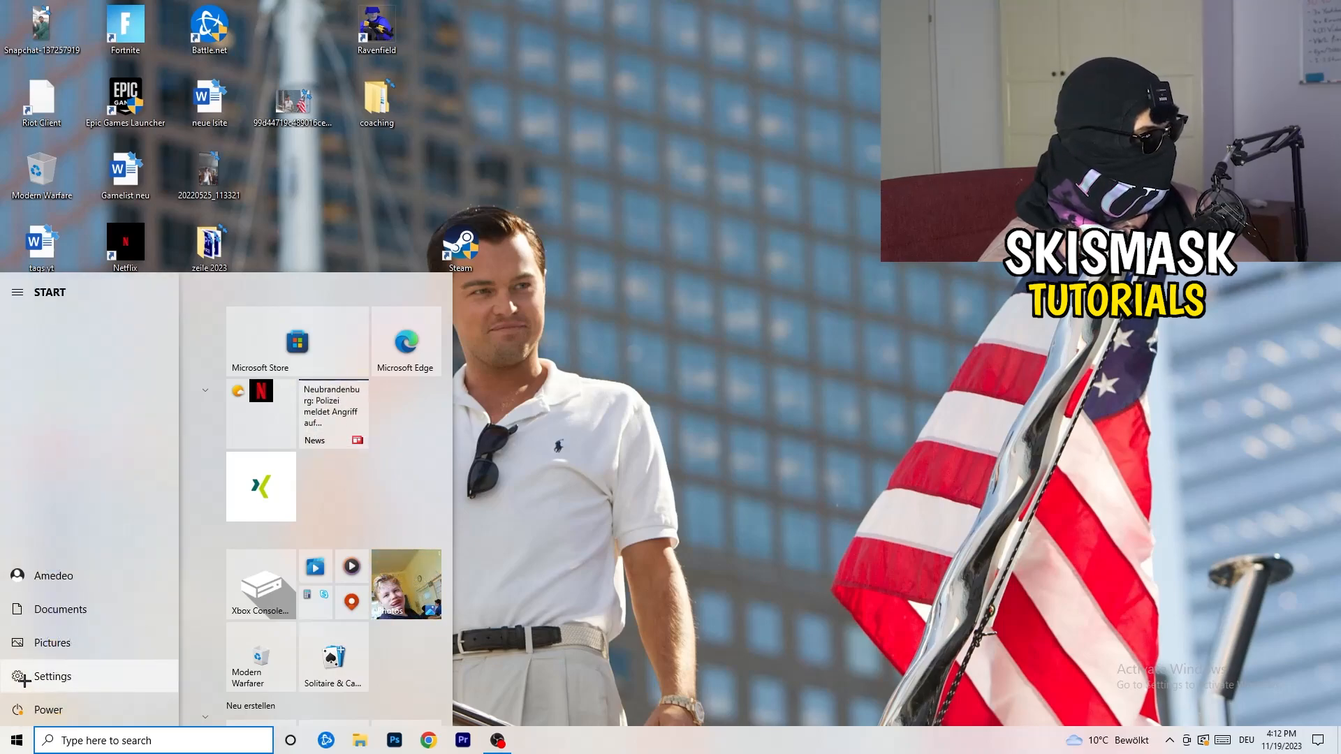
{"action": "left_click", "coordinate": [53, 675]}
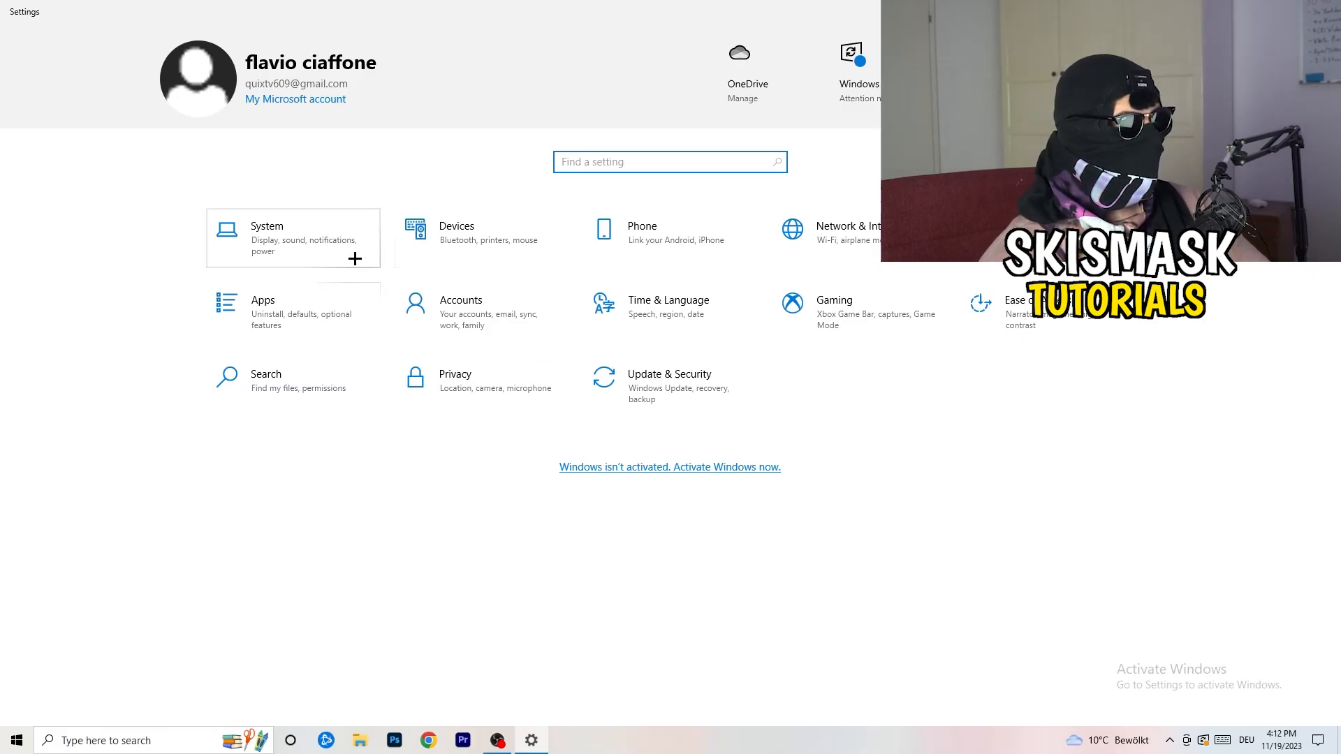
- Set System > Display scale to 100% (Recommended) at 1920 × 1080
{"action": "left_click", "coordinate": [267, 238]}
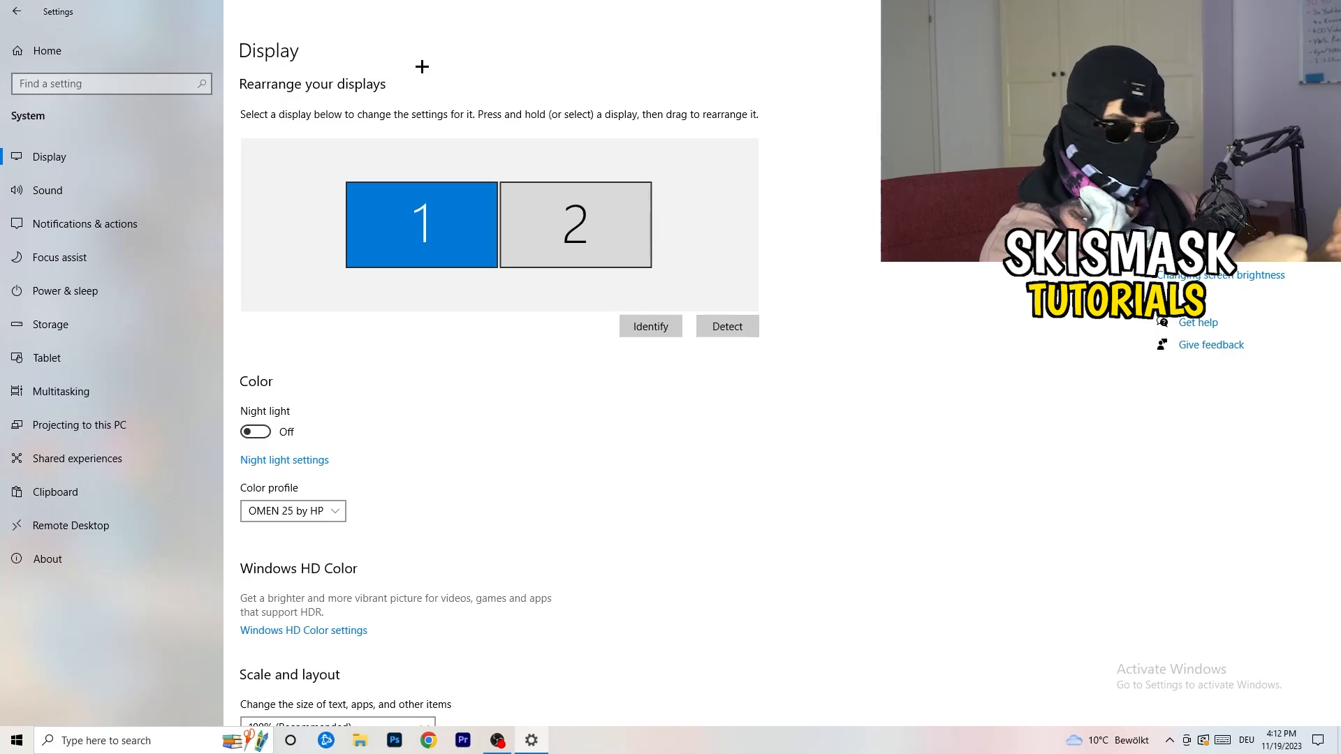
{"action": "mouse_move", "coordinate": [432, 67]}
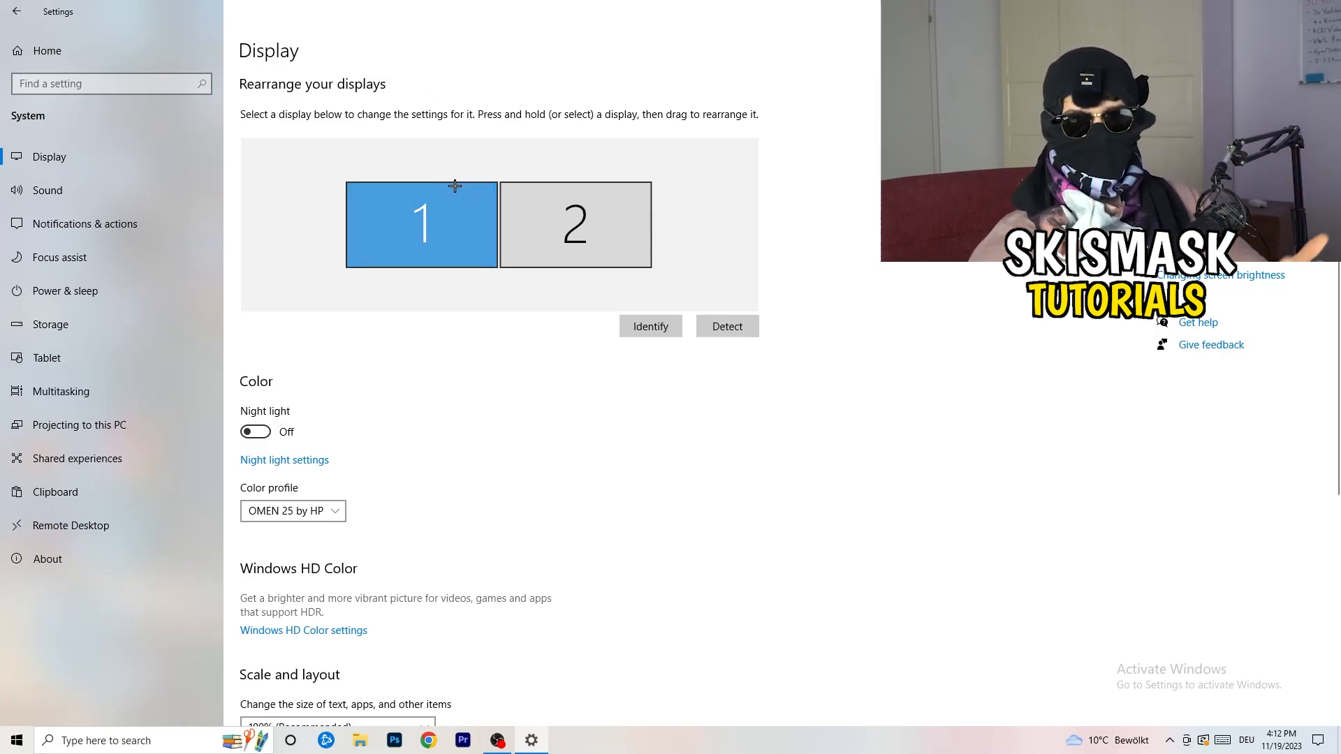
{"action": "scroll", "scroll_direction": "down", "scroll_amount": 3}
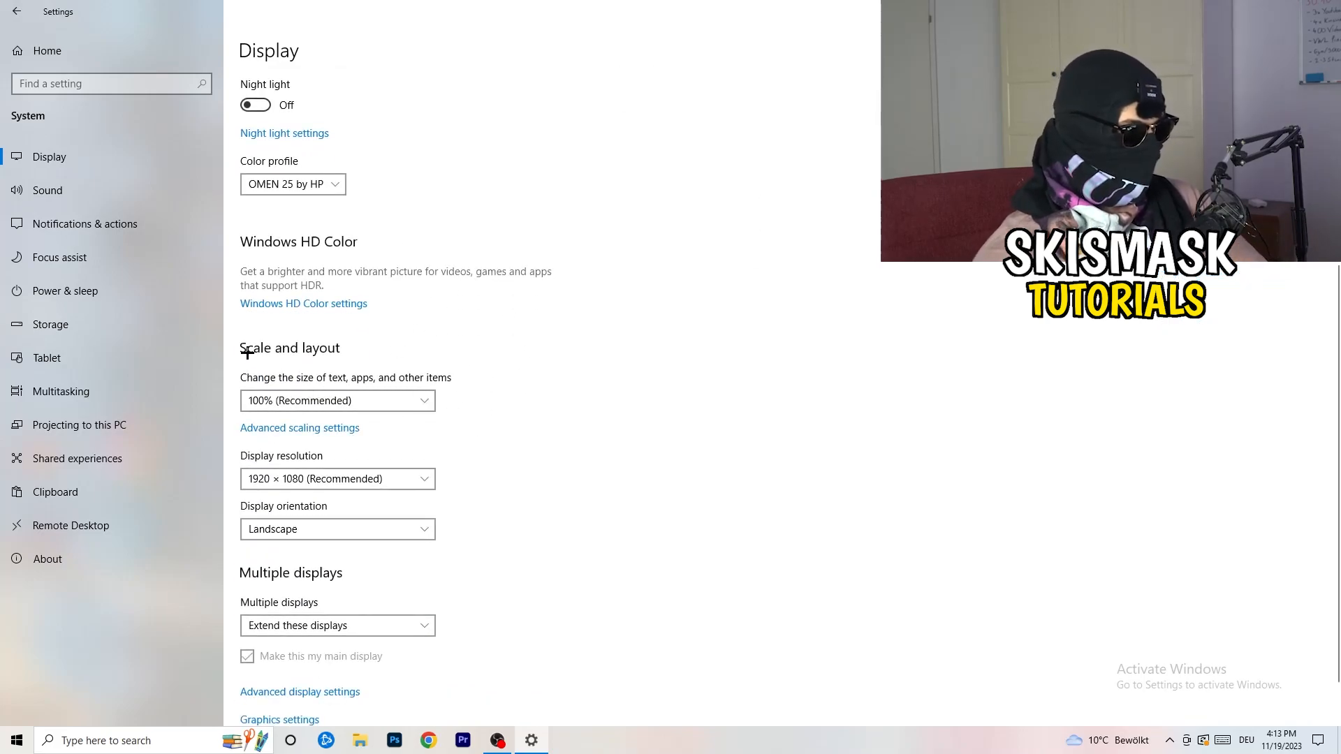
{"action": "mouse_move", "coordinate": [696, 434]}
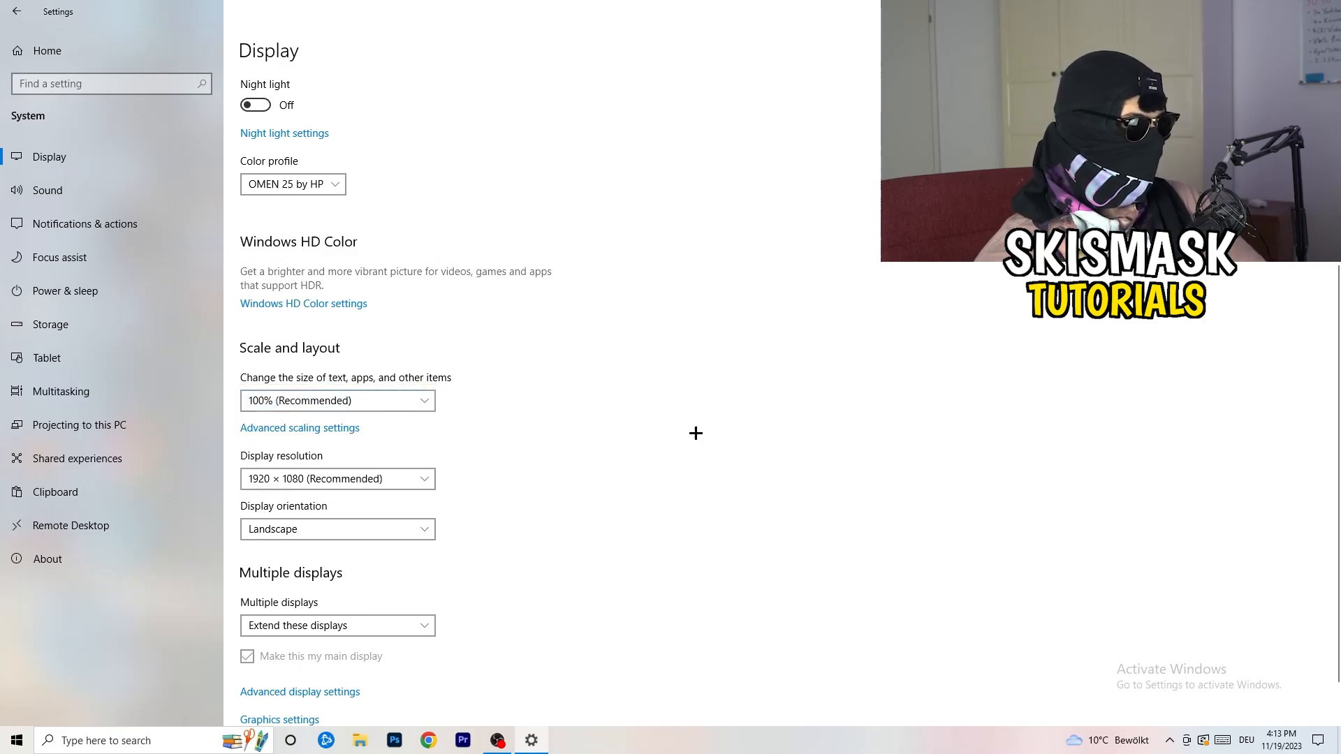
{"action": "left_click", "coordinate": [337, 400]}
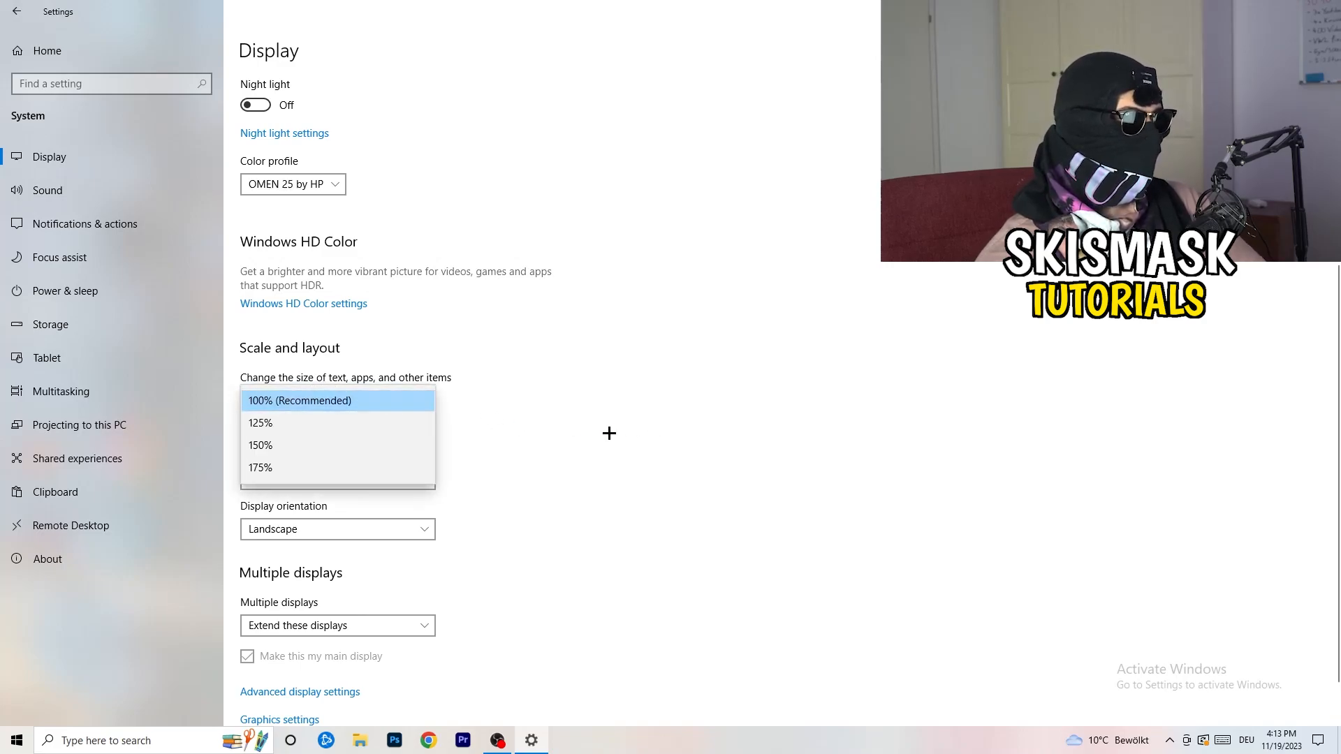
{"action": "left_click", "coordinate": [300, 400]}
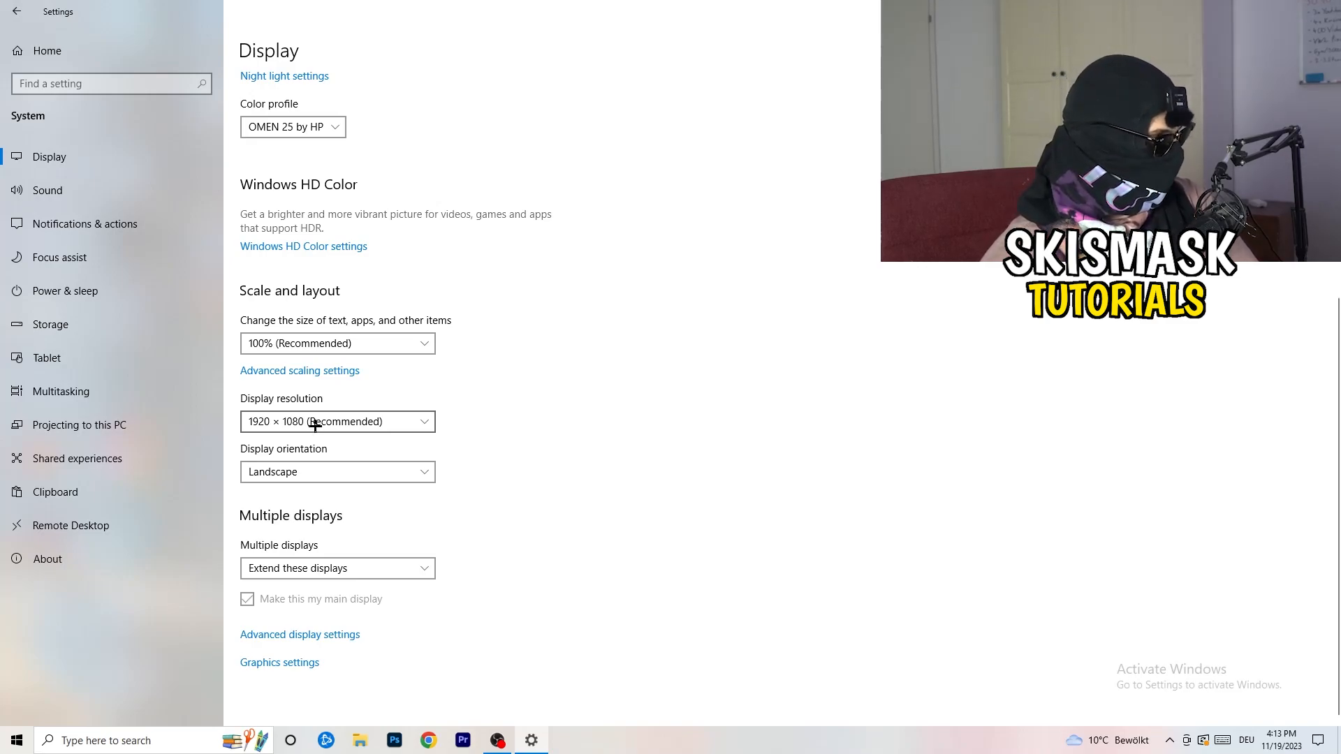
- Open Power & sleep, review and collapse the additional power plans, then close Power Options
{"action": "left_click", "coordinate": [65, 290]}
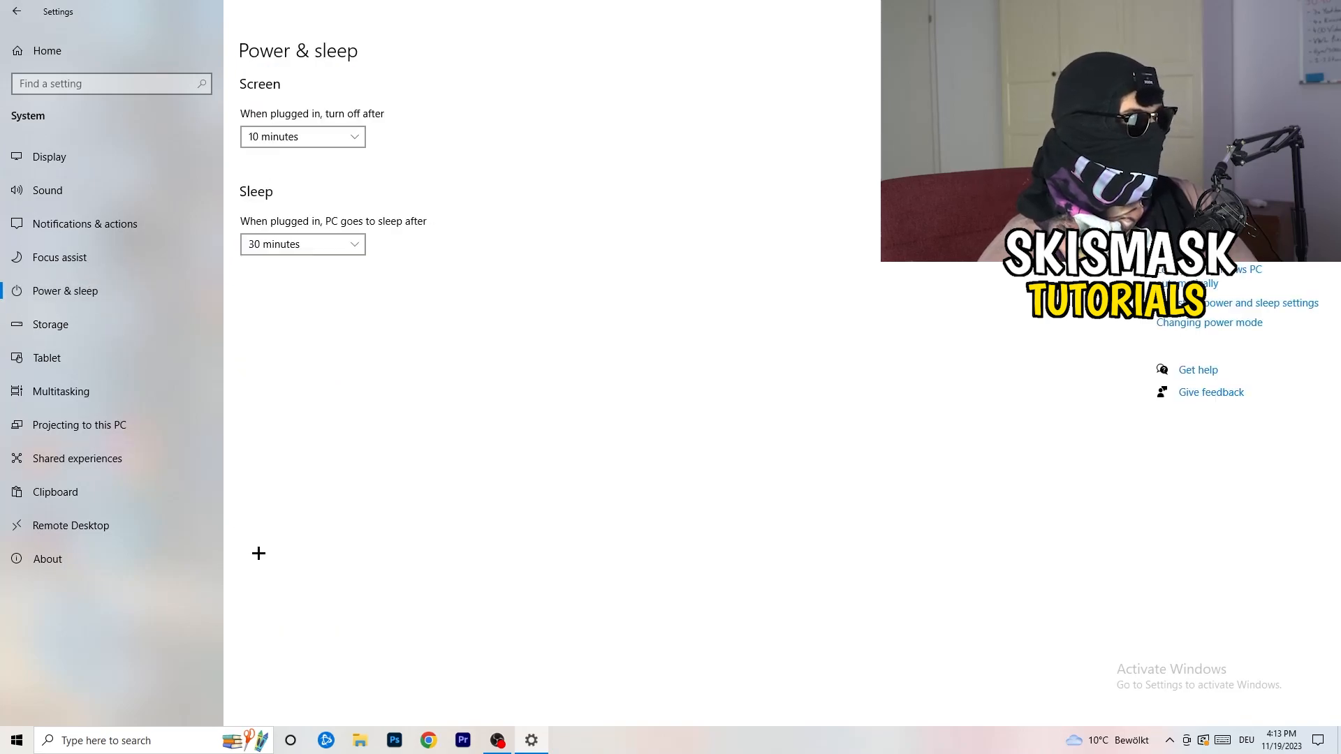
{"action": "mouse_move", "coordinate": [326, 293]}
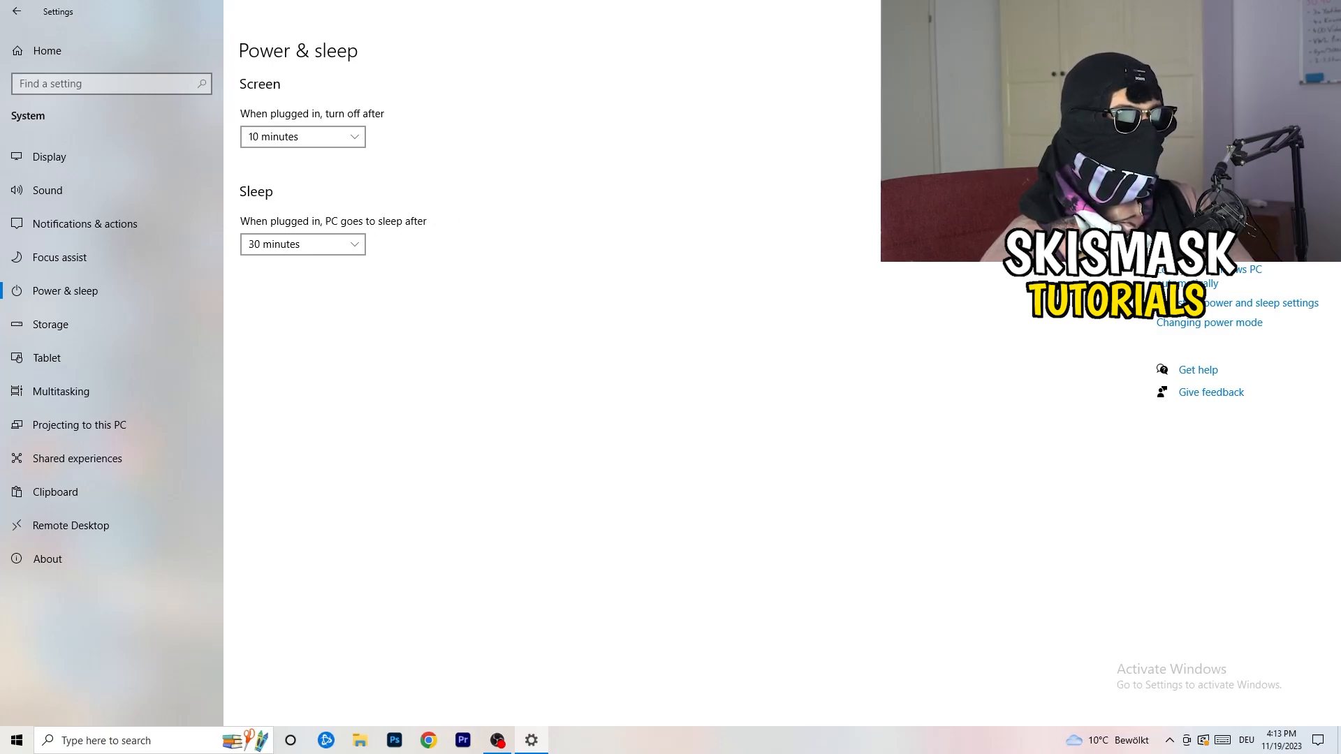
{"action": "left_click", "coordinate": [1258, 303]}
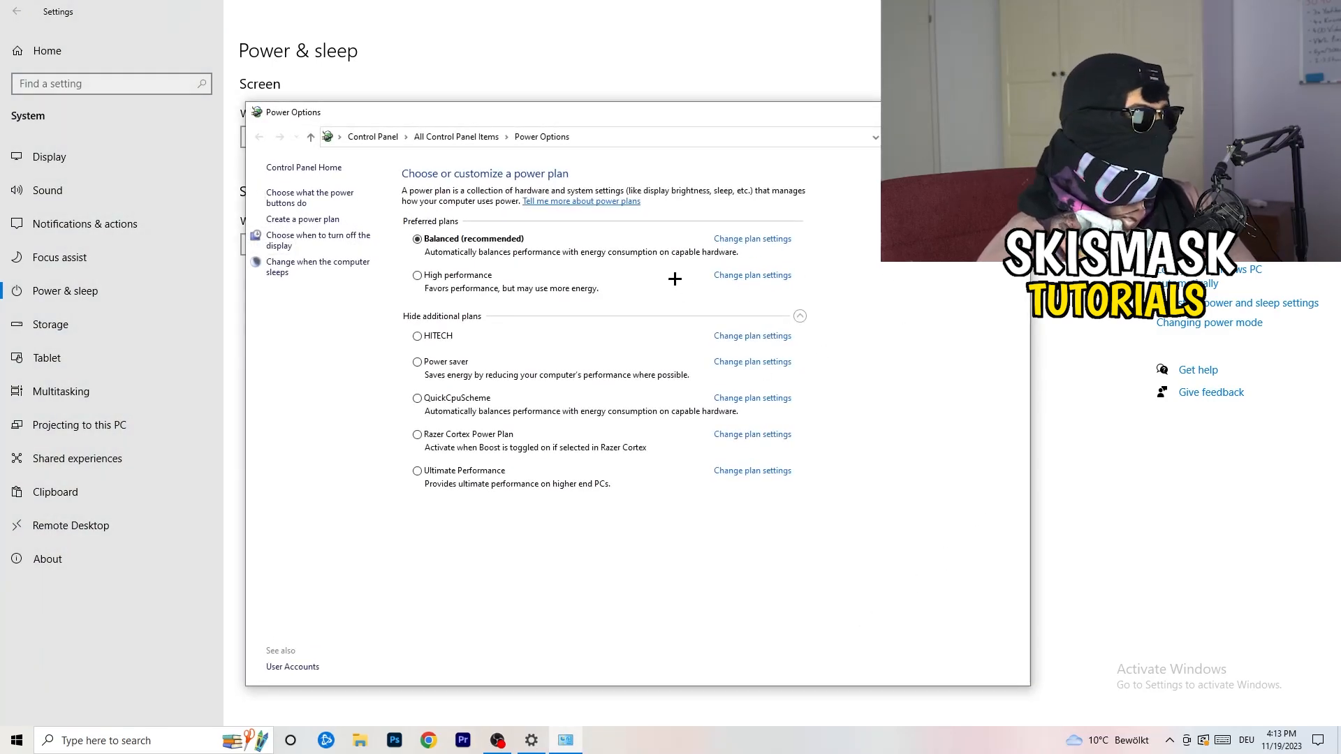
{"action": "left_click", "coordinate": [799, 315]}
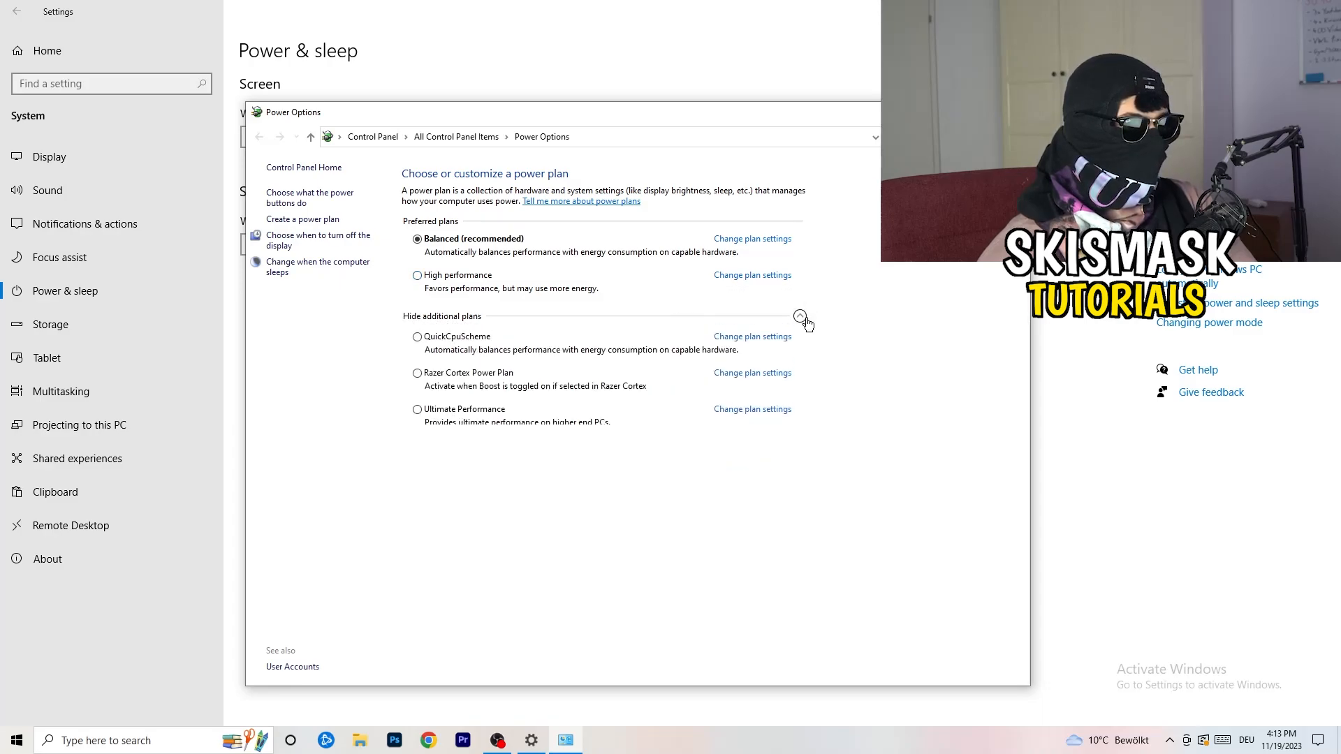
{"action": "left_click", "coordinate": [797, 315]}
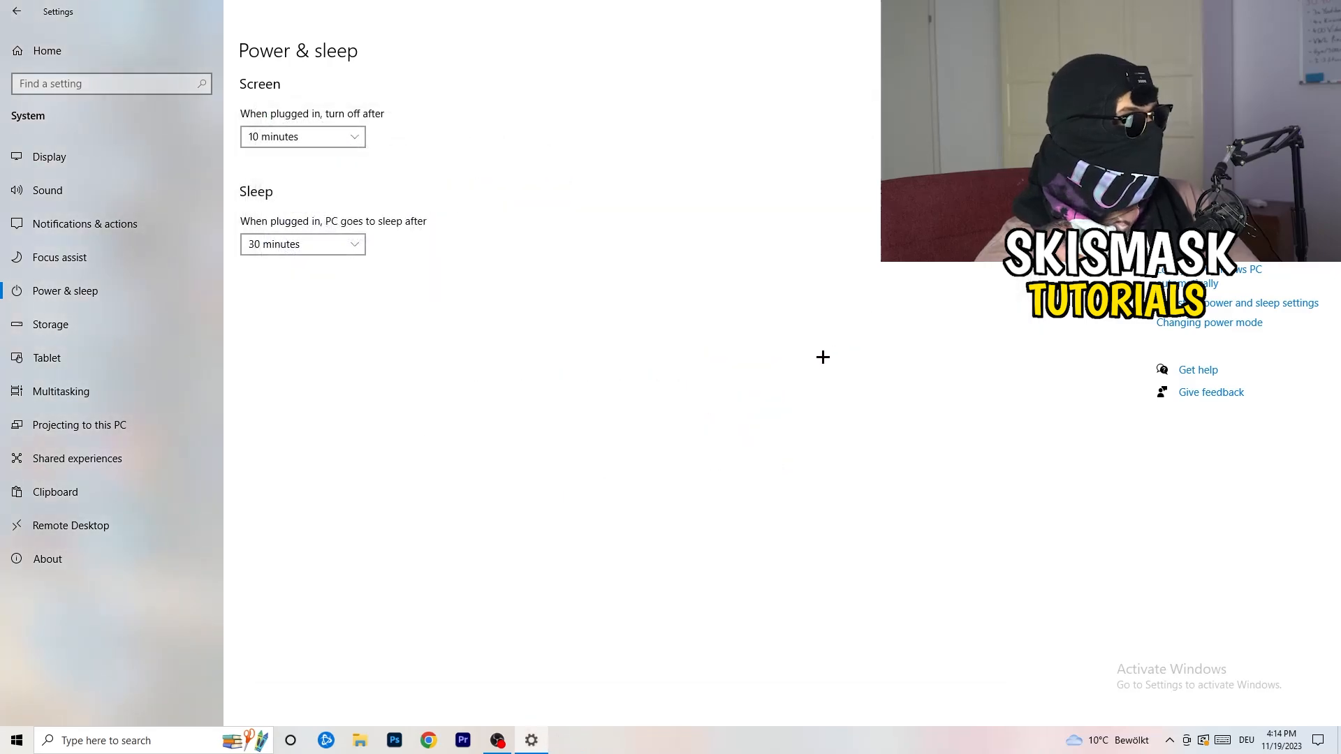
- Configure Storage Sense to keep recycle bin files for 14 days
{"action": "left_click", "coordinate": [50, 324]}
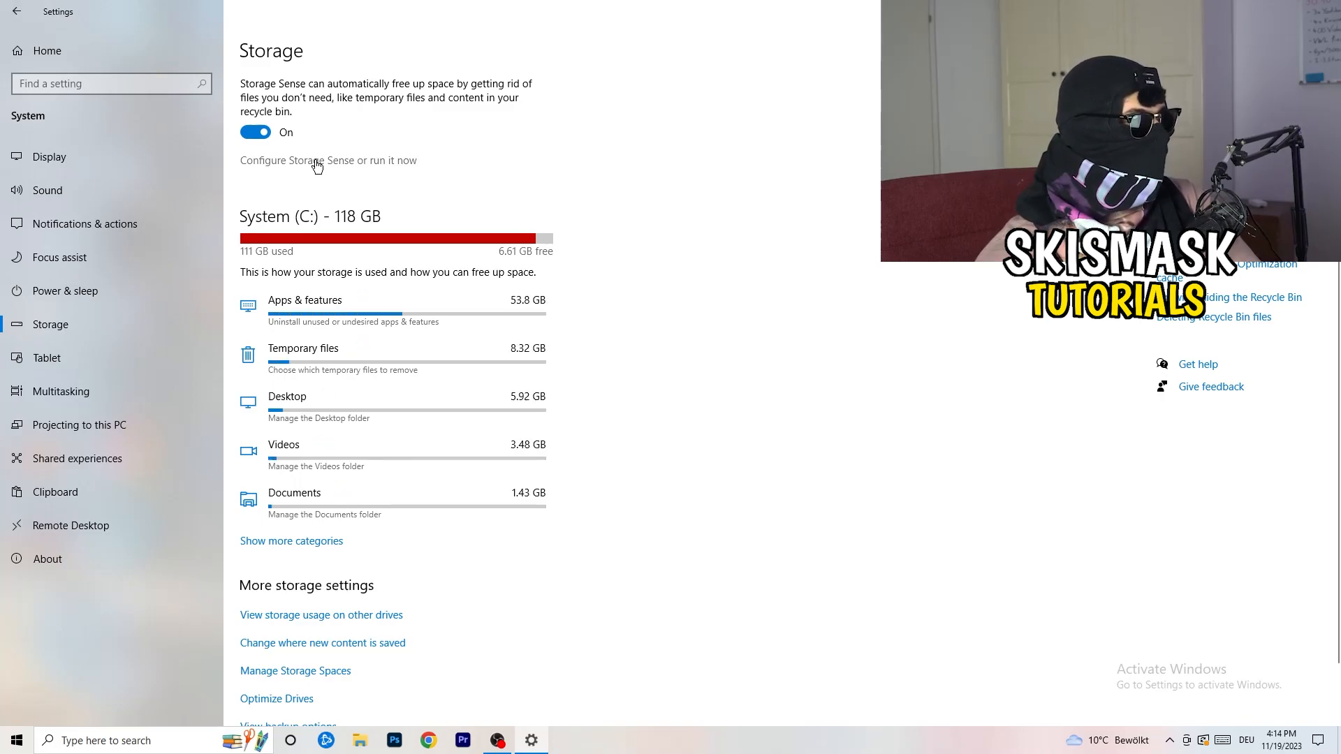
{"action": "left_click", "coordinate": [328, 160]}
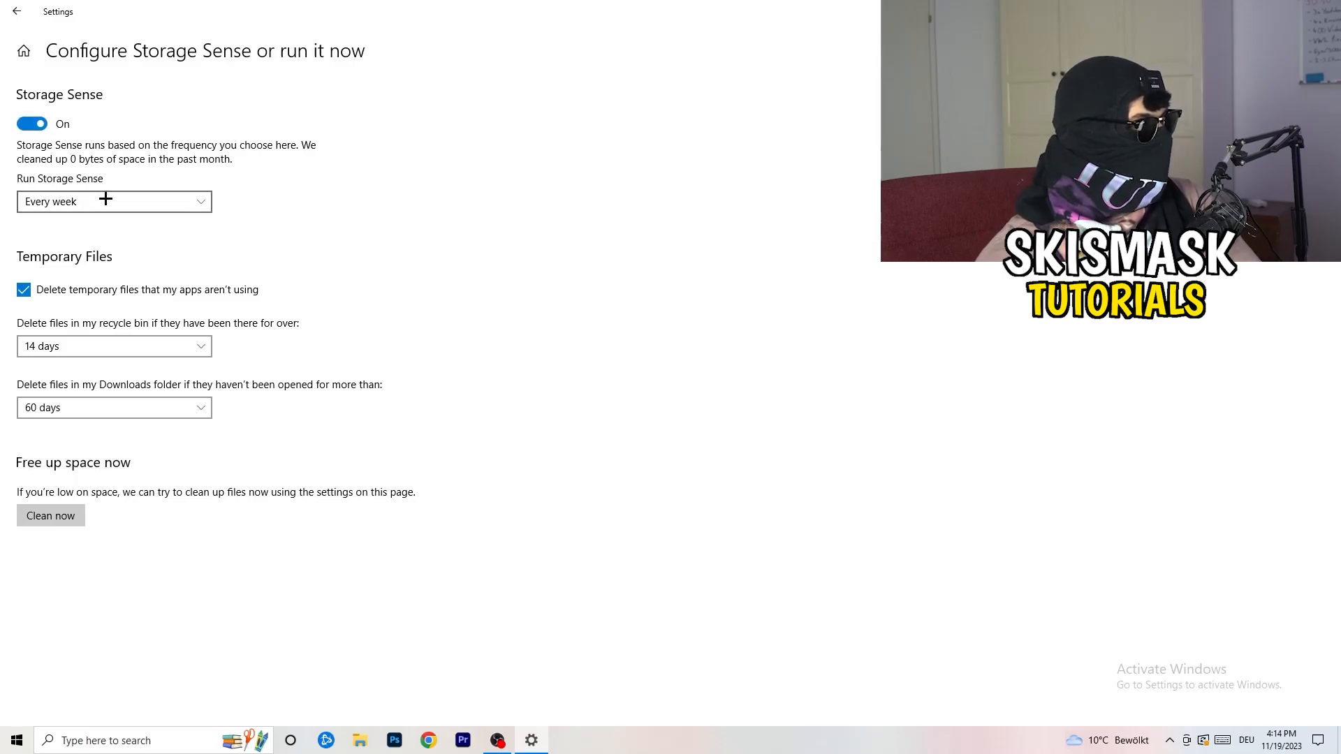
{"action": "mouse_move", "coordinate": [458, 195]}
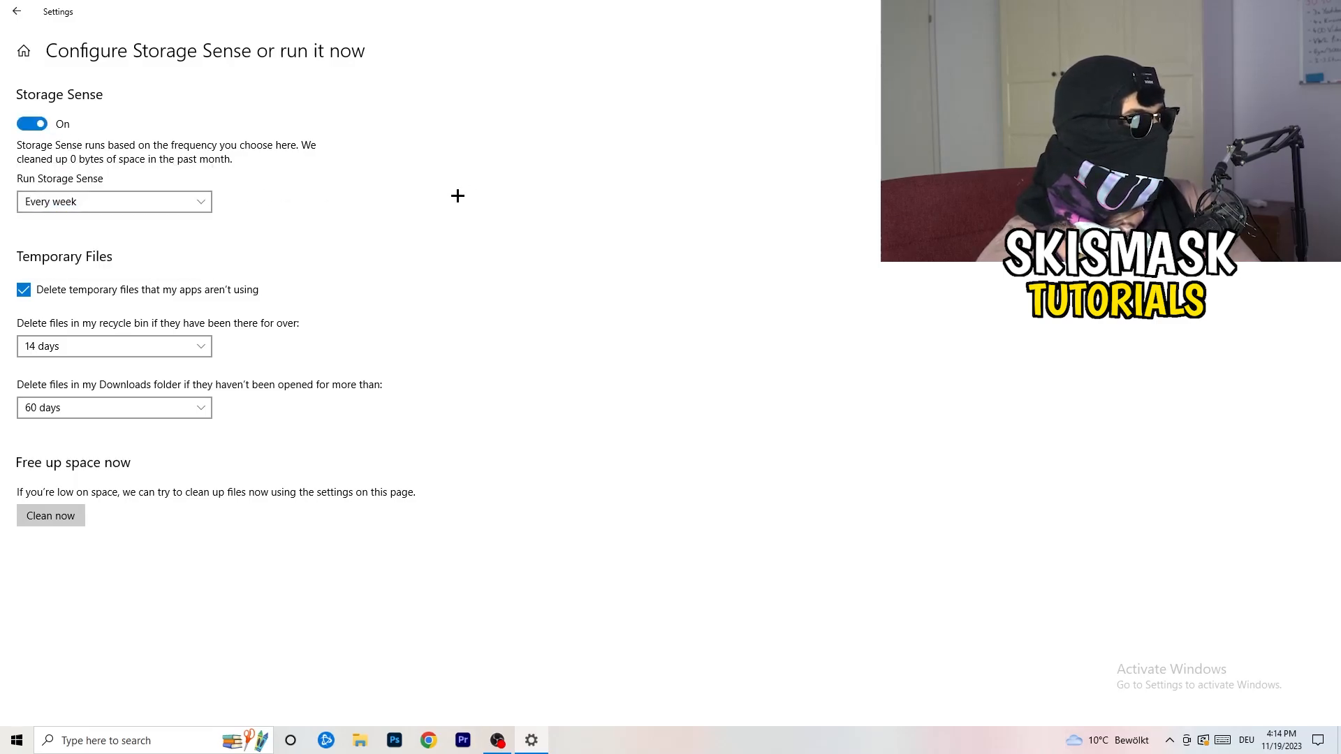
{"action": "mouse_move", "coordinate": [132, 294]}
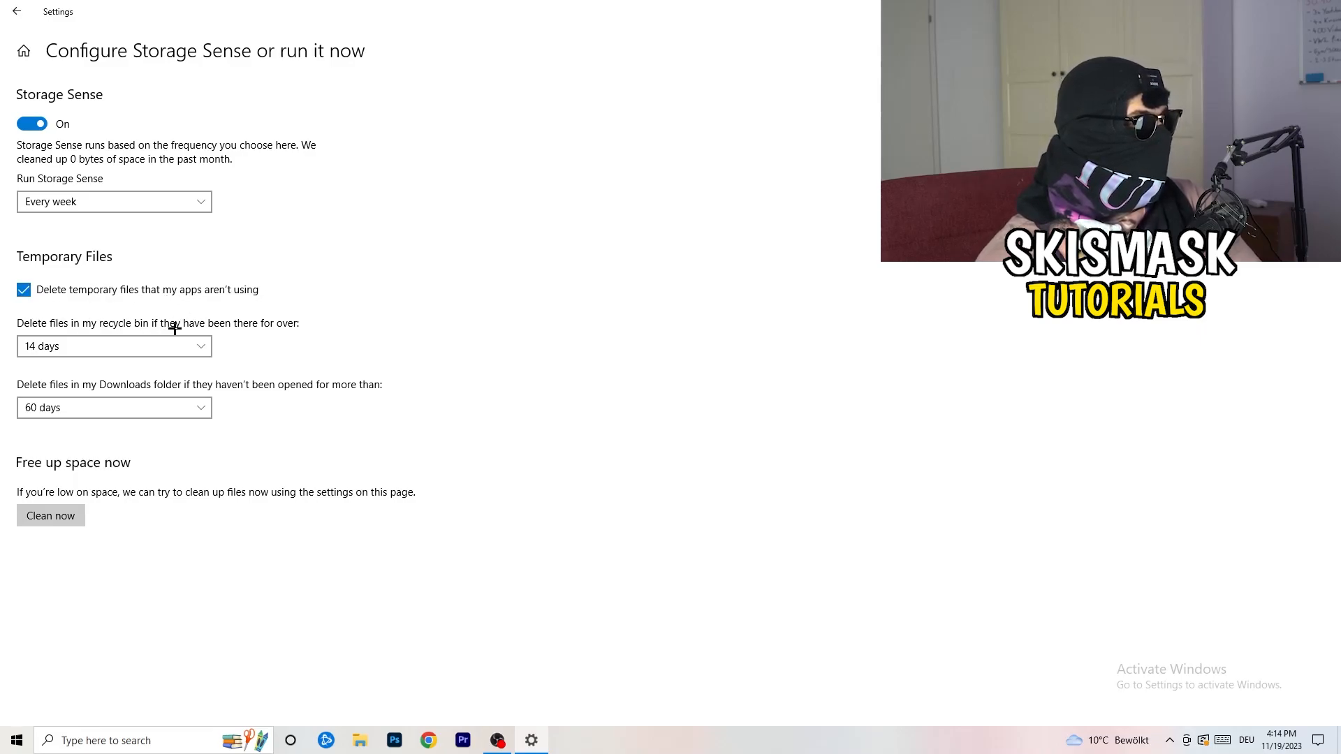
{"action": "left_click", "coordinate": [113, 346]}
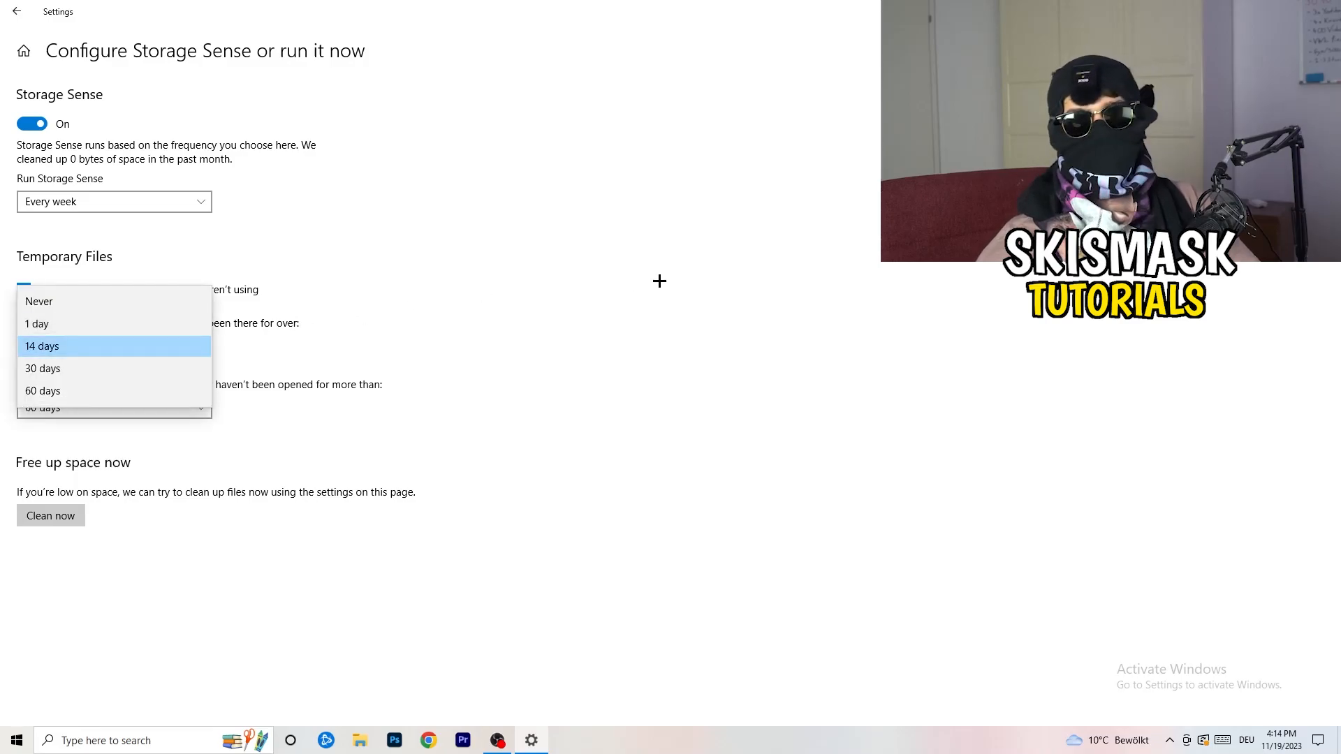
{"action": "left_click", "coordinate": [41, 345]}
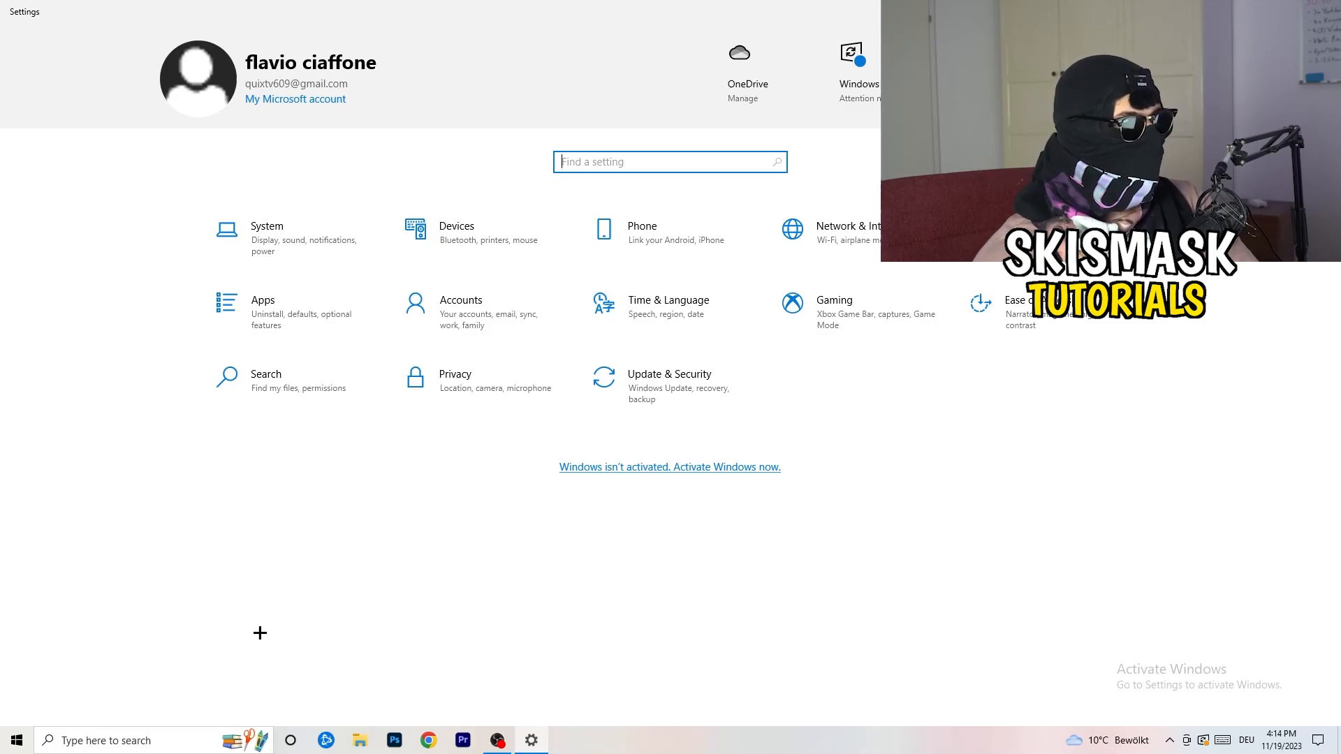
- Turn Xbox Game Bar and captures off, check Game Mode, then close Settings
{"action": "left_click", "coordinate": [832, 299]}
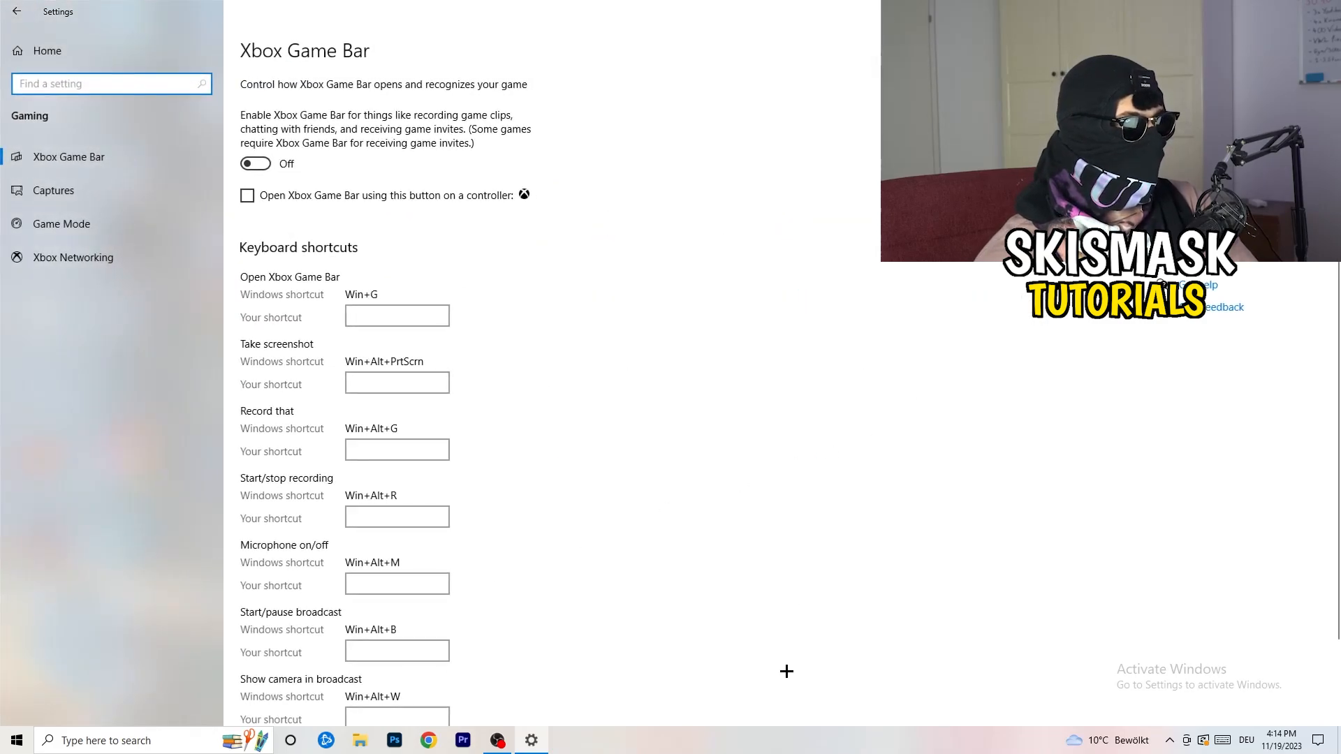
{"action": "mouse_move", "coordinate": [555, 432]}
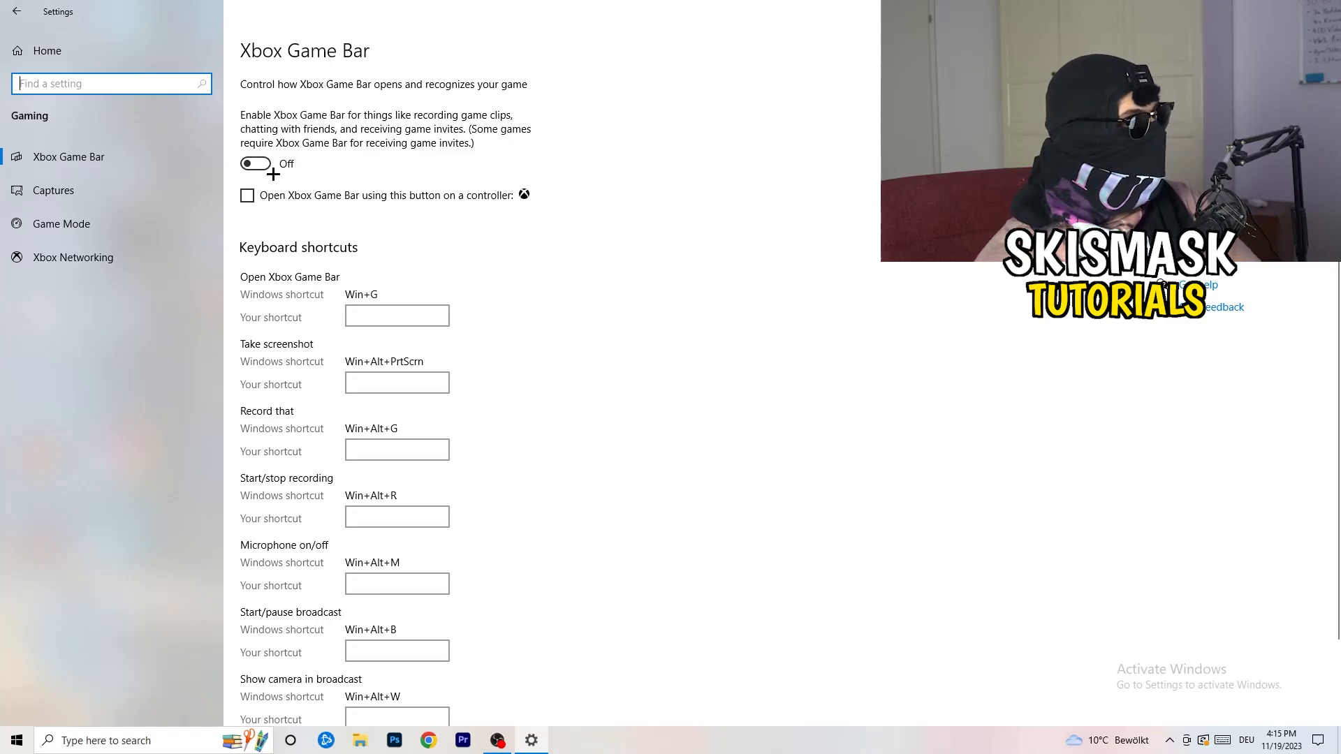
{"action": "left_click", "coordinate": [54, 190]}
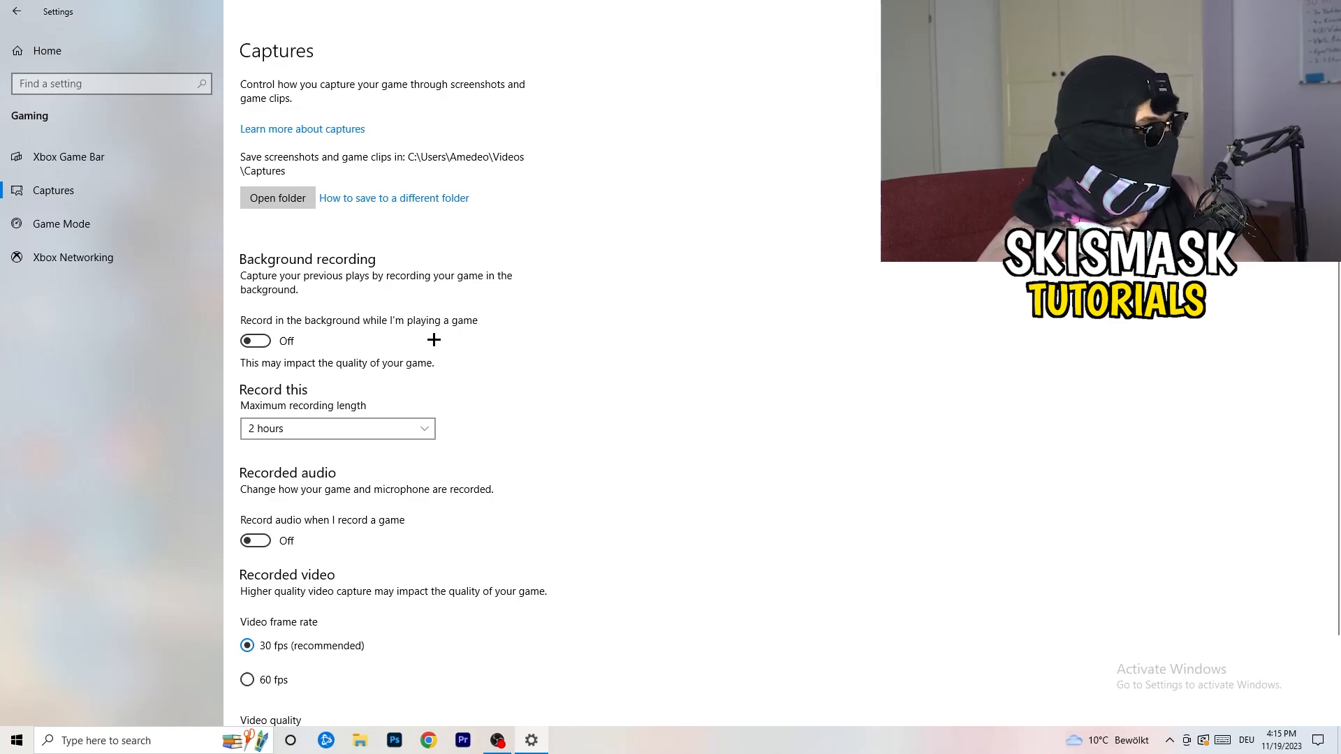
{"action": "scroll", "scroll_direction": "down", "scroll_amount": 3}
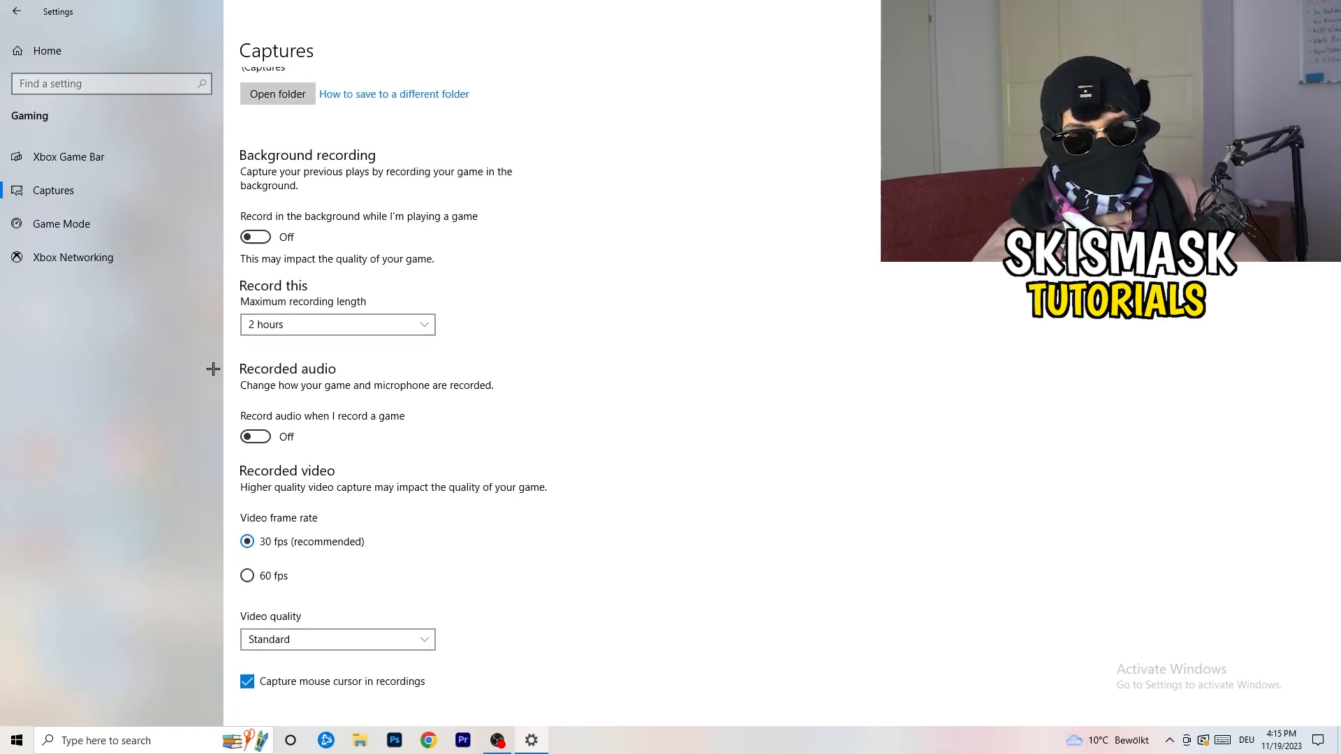
{"action": "left_click", "coordinate": [60, 223]}
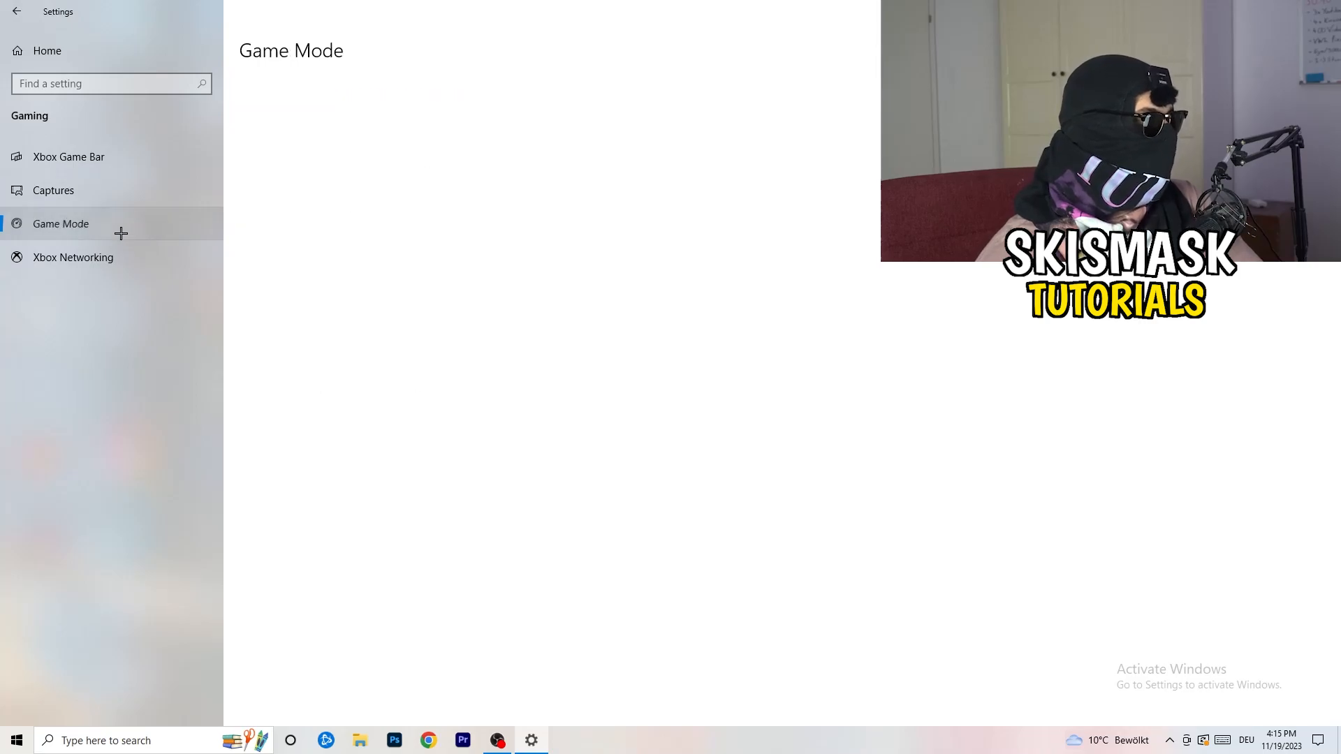
{"action": "left_click", "coordinate": [61, 224]}
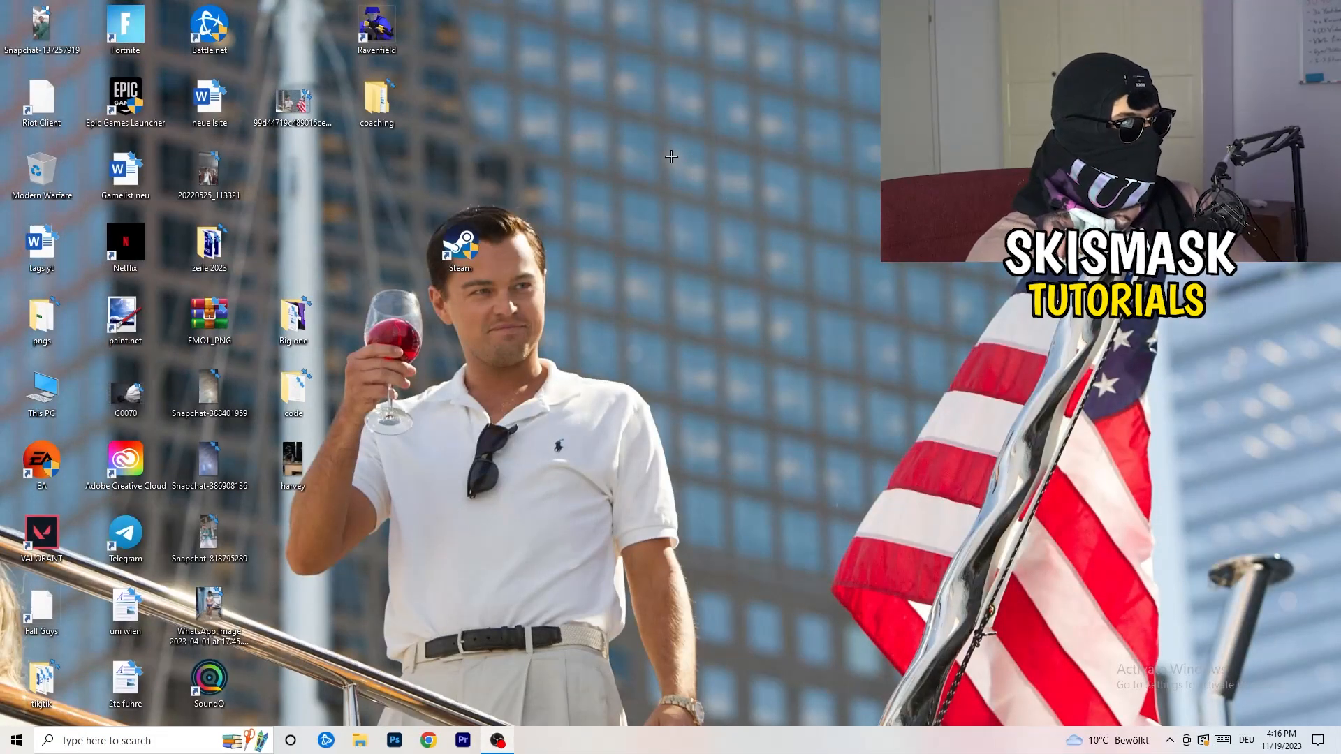
- Enable Windows 8 compatibility mode and Run as administrator for the Steam shortcut
{"action": "left_click", "coordinate": [459, 247]}
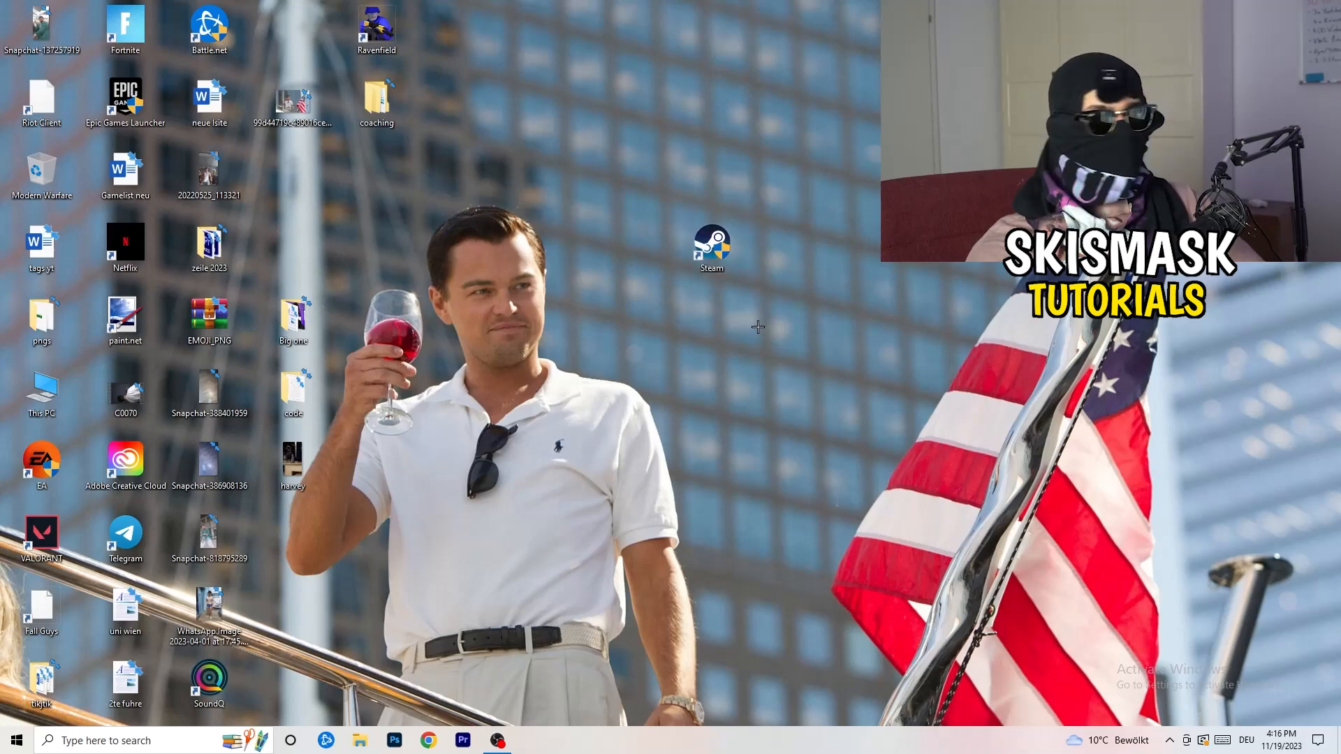
{"action": "right_click", "coordinate": [711, 244]}
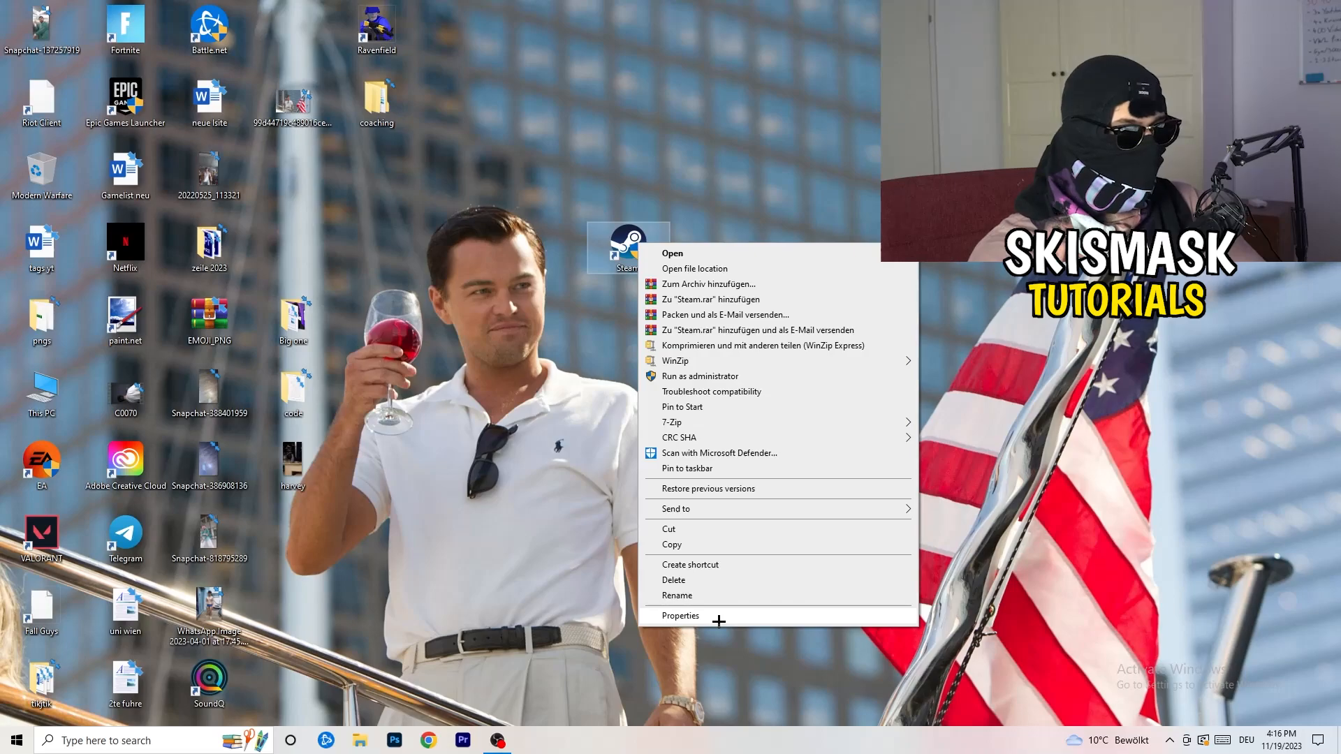
{"action": "left_click", "coordinate": [680, 616]}
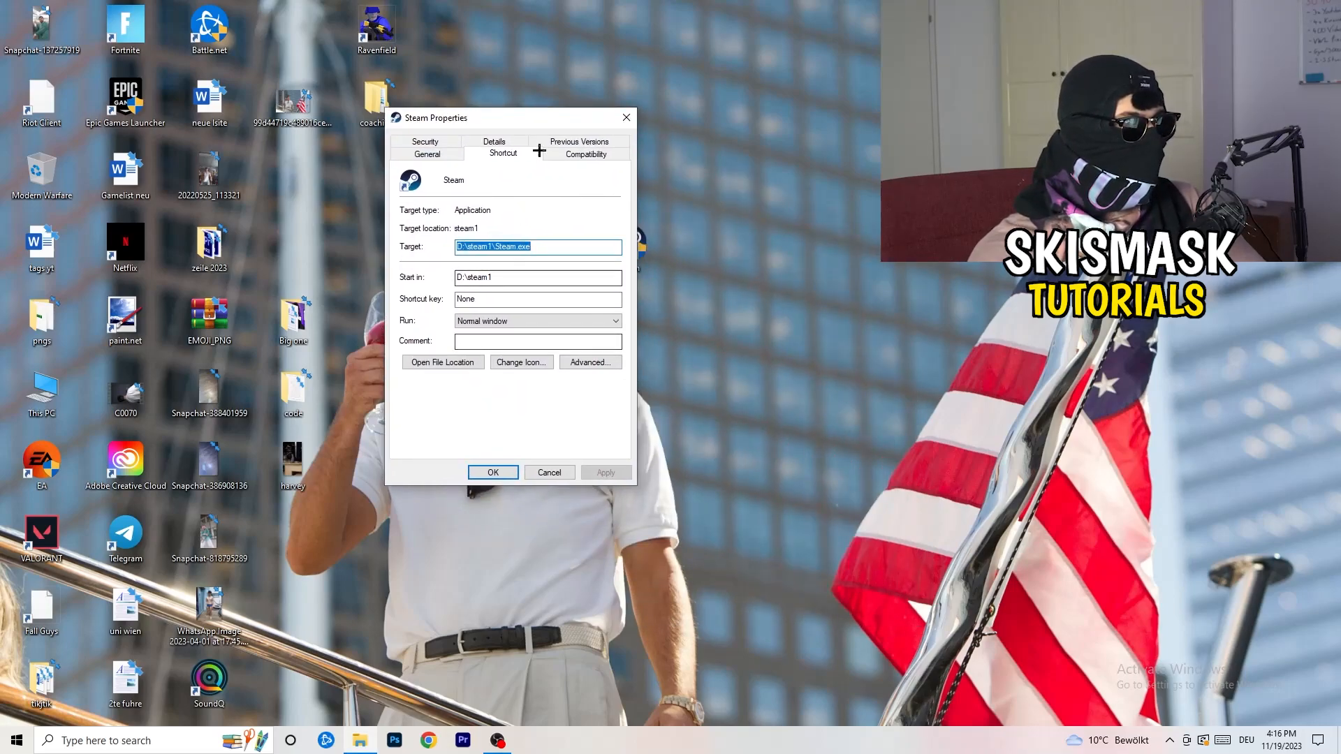
{"action": "left_click", "coordinate": [586, 153]}
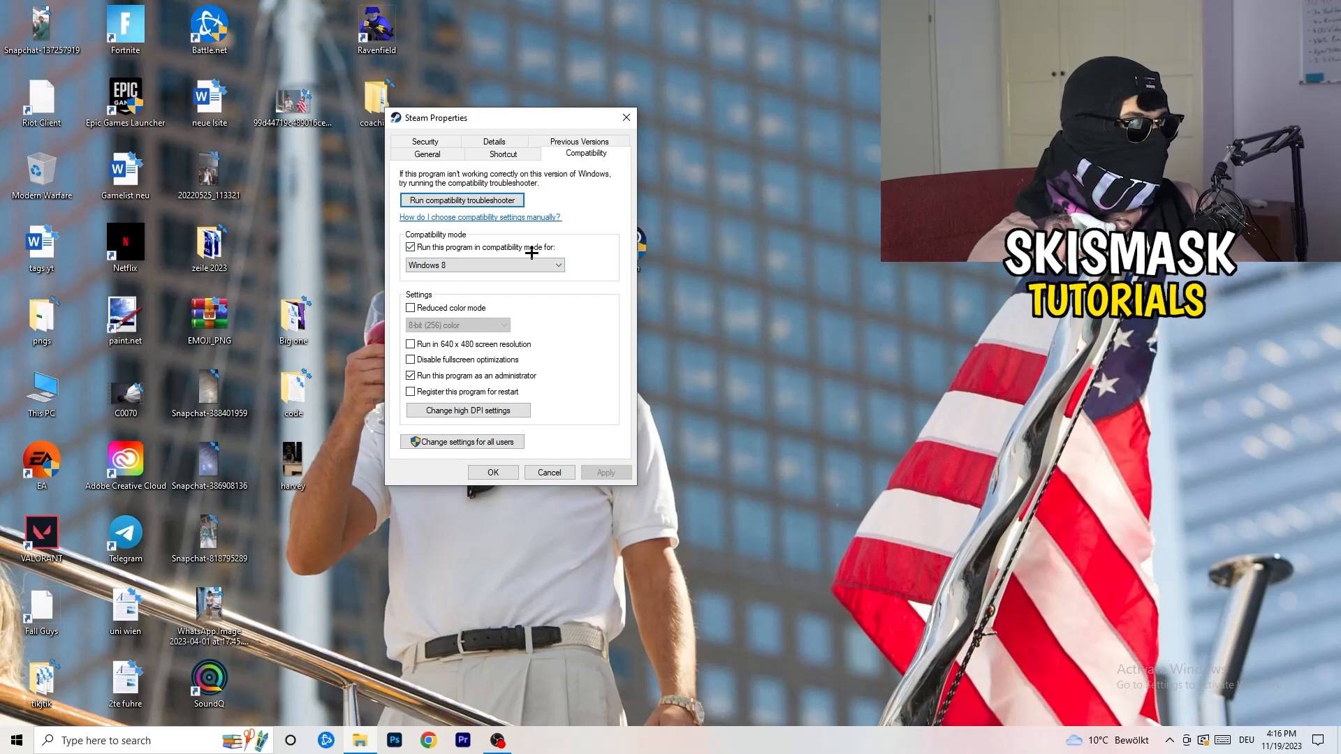
{"action": "mouse_move", "coordinate": [620, 256]}
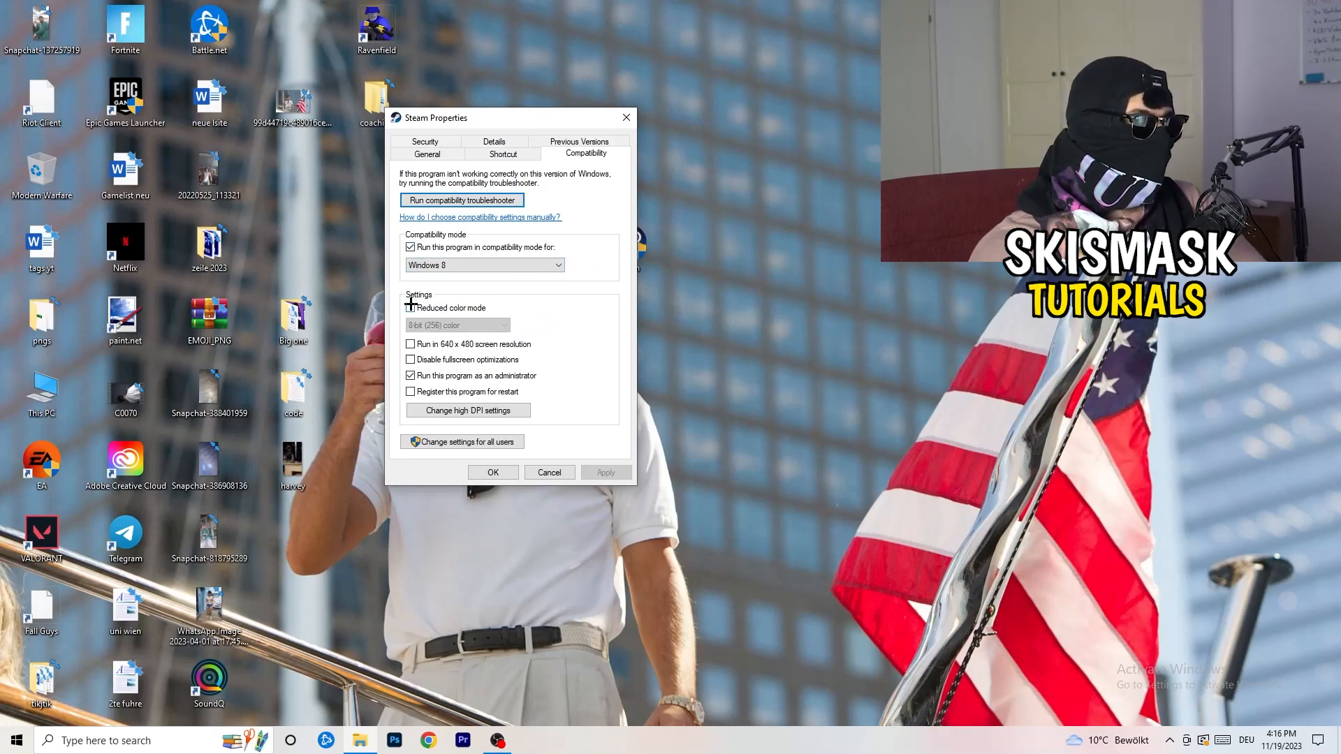
{"action": "left_click", "coordinate": [411, 308]}
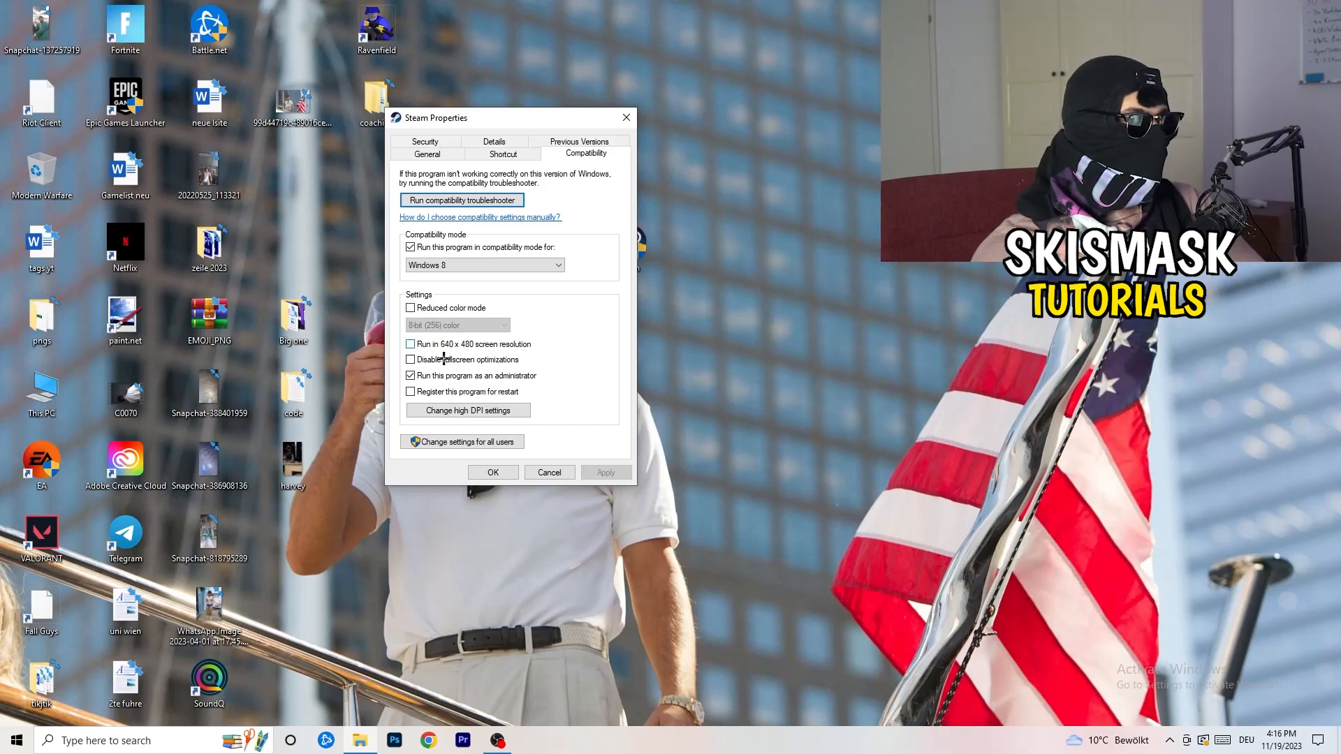
{"action": "mouse_move", "coordinate": [539, 365]}
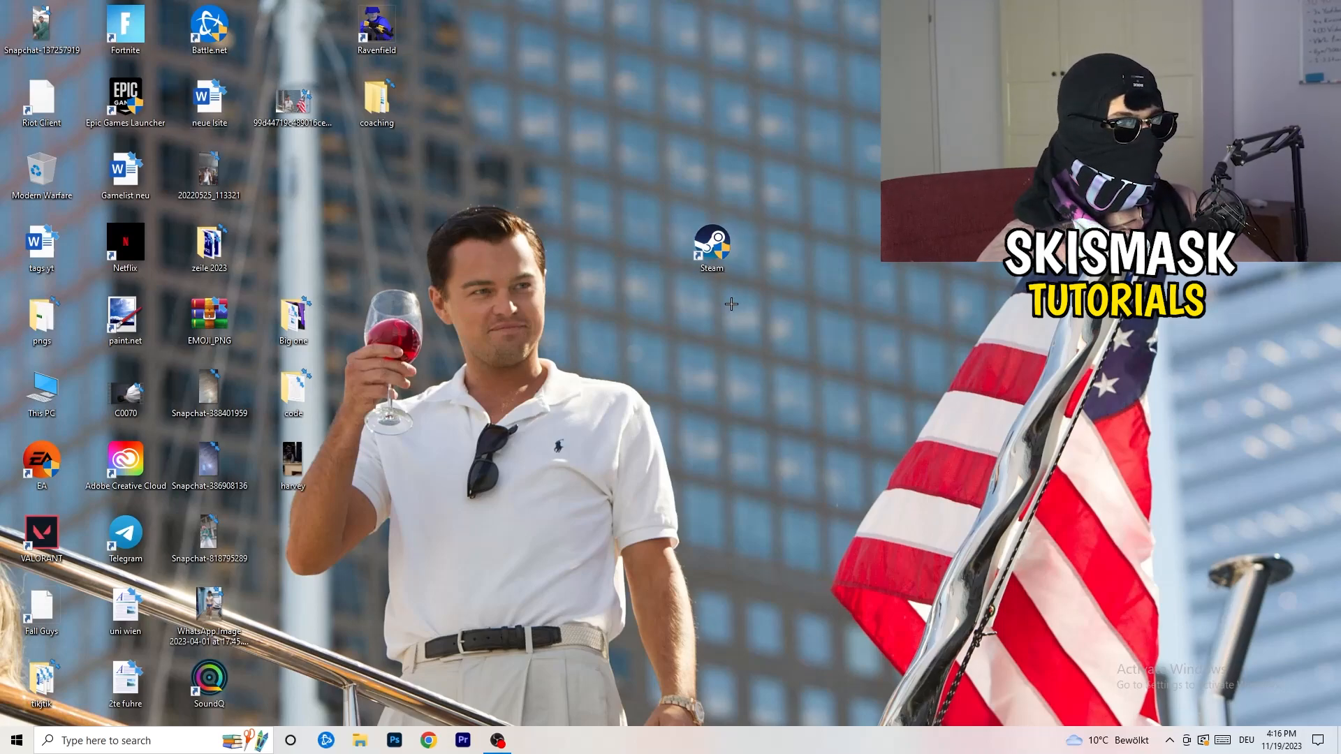
- Dismiss the Steam shortcut's context menu and return it among the desktop icons
{"action": "right_click", "coordinate": [712, 244]}
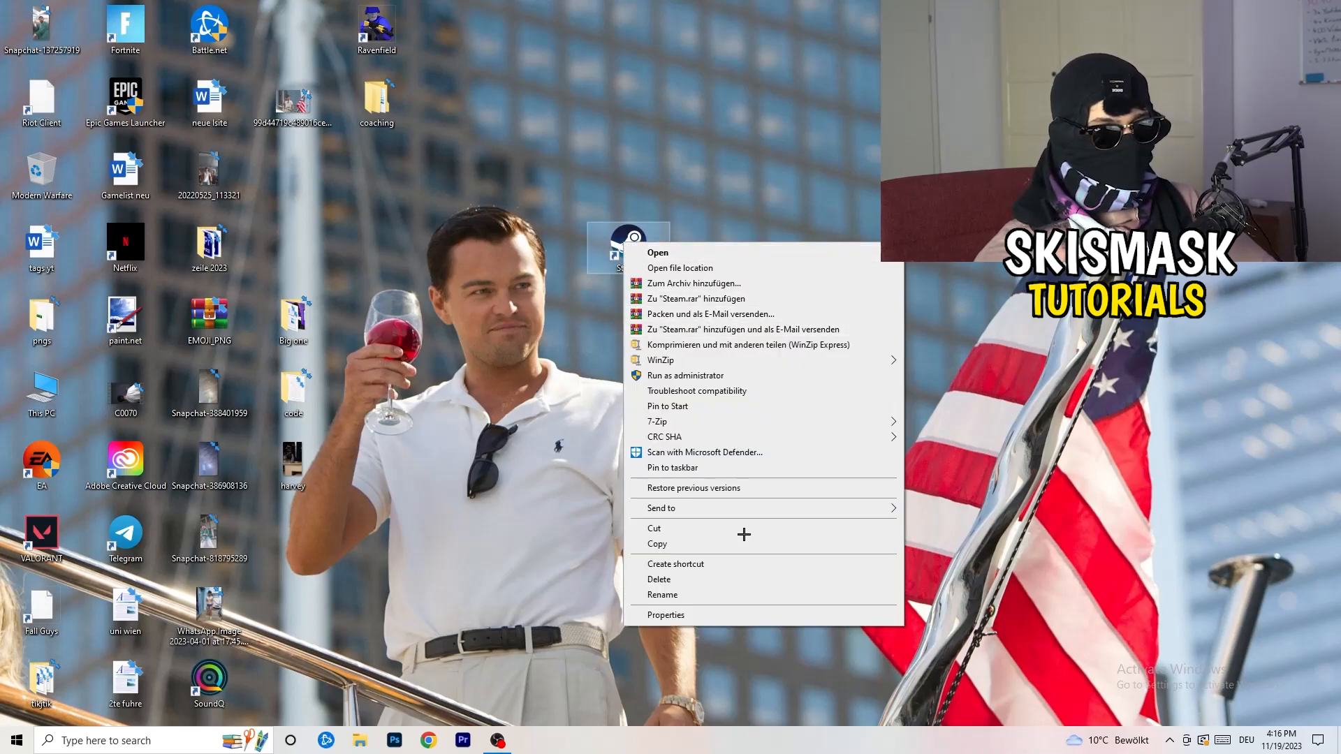
{"action": "left_click", "coordinate": [666, 615]}
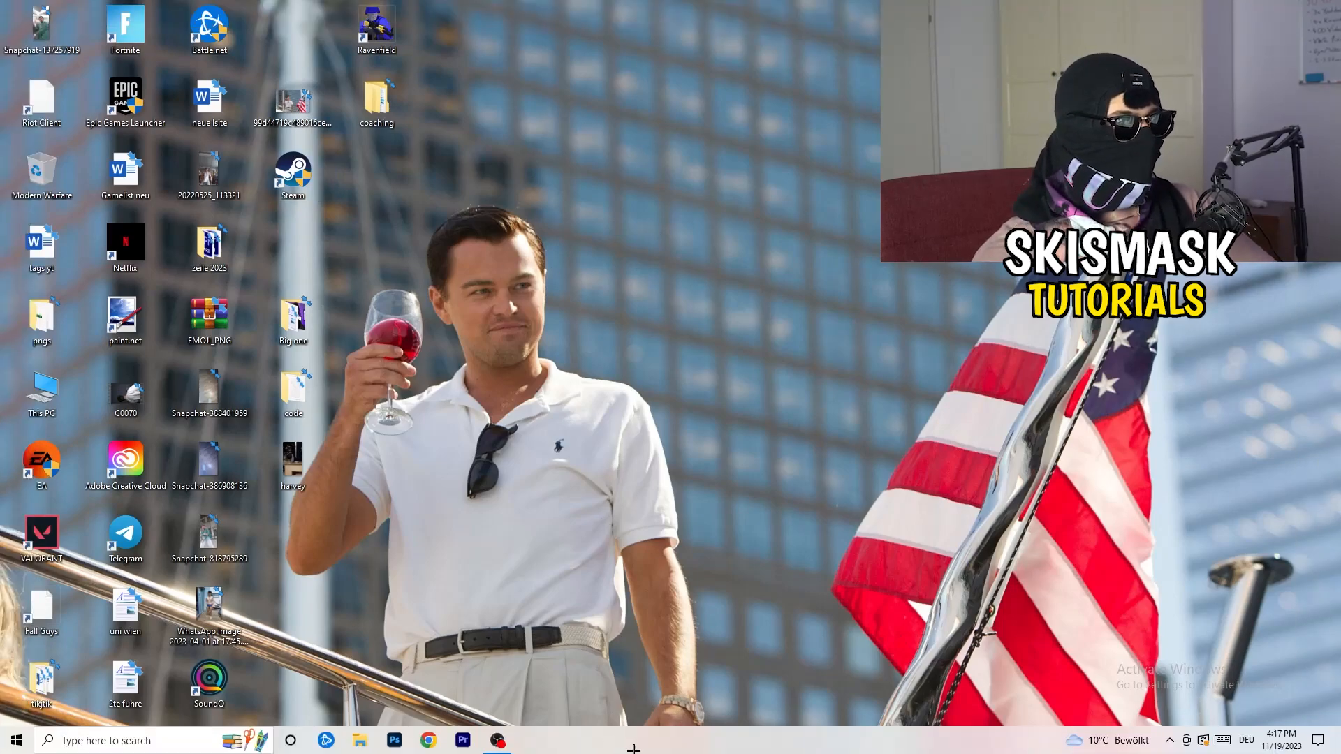
- Open maximized Task Manager on Details and bring up Creative Cloud UI Helper.exe's actions
{"action": "right_click", "coordinate": [632, 744]}
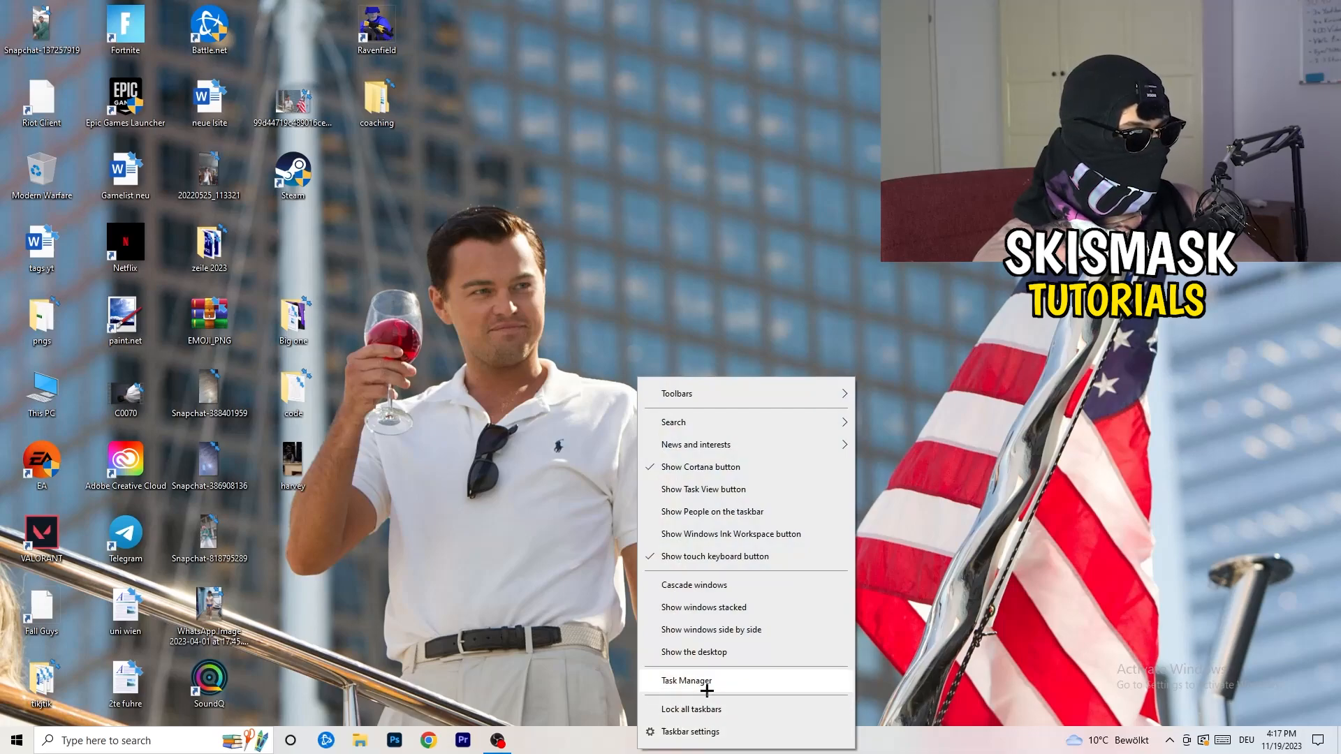
{"action": "left_click", "coordinate": [686, 681]}
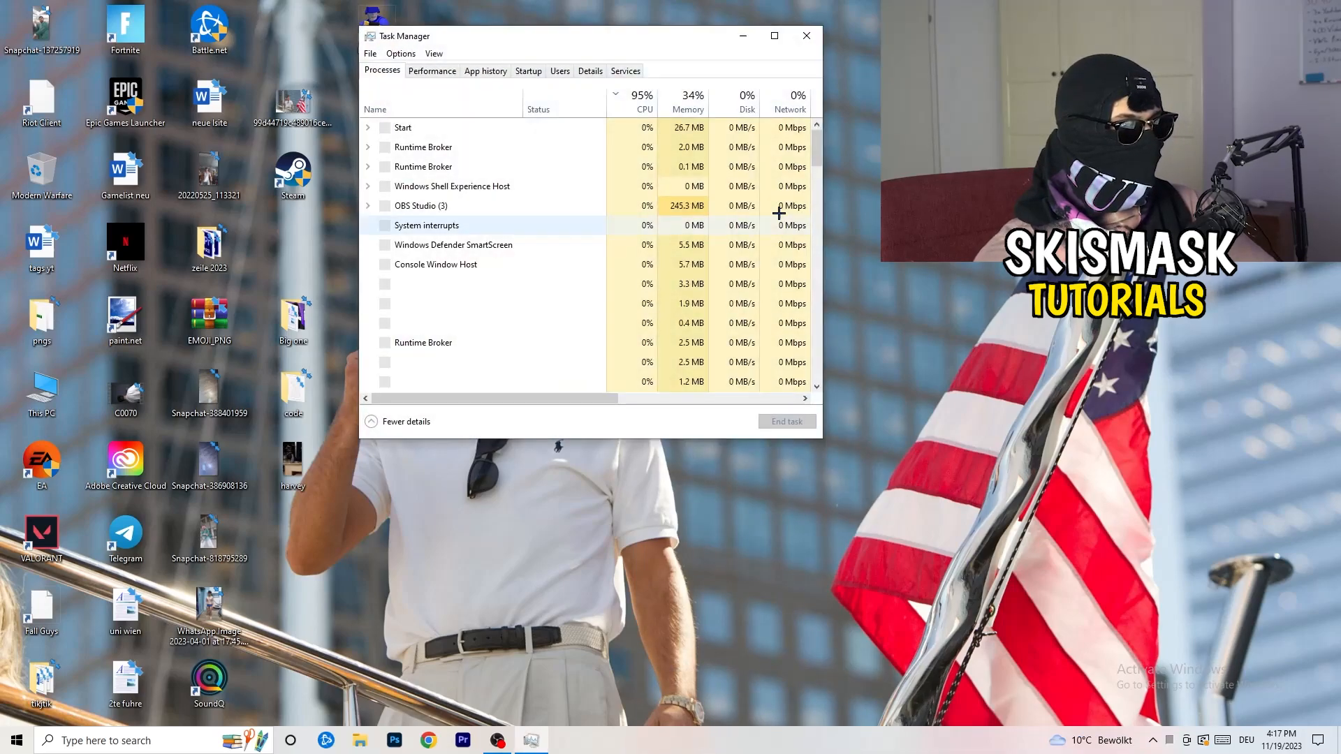
{"action": "left_click", "coordinate": [773, 36]}
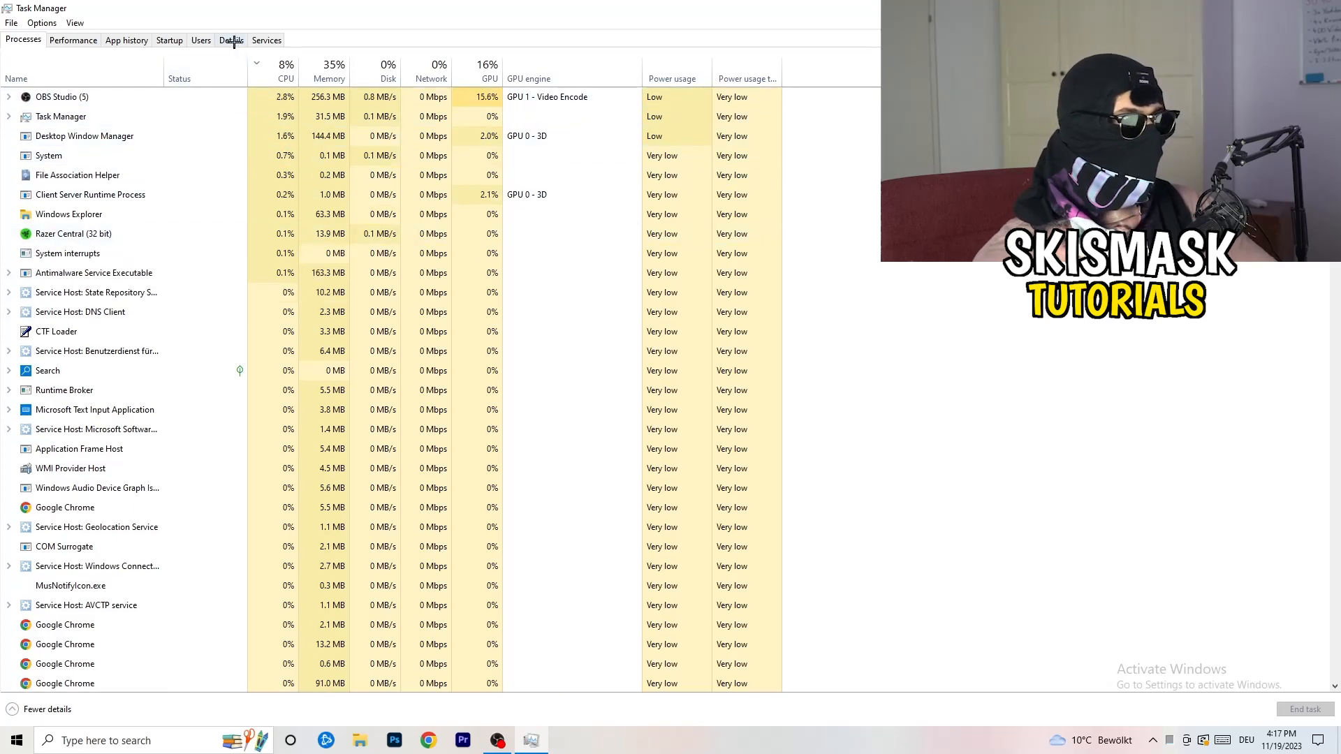
{"action": "left_click", "coordinate": [231, 39]}
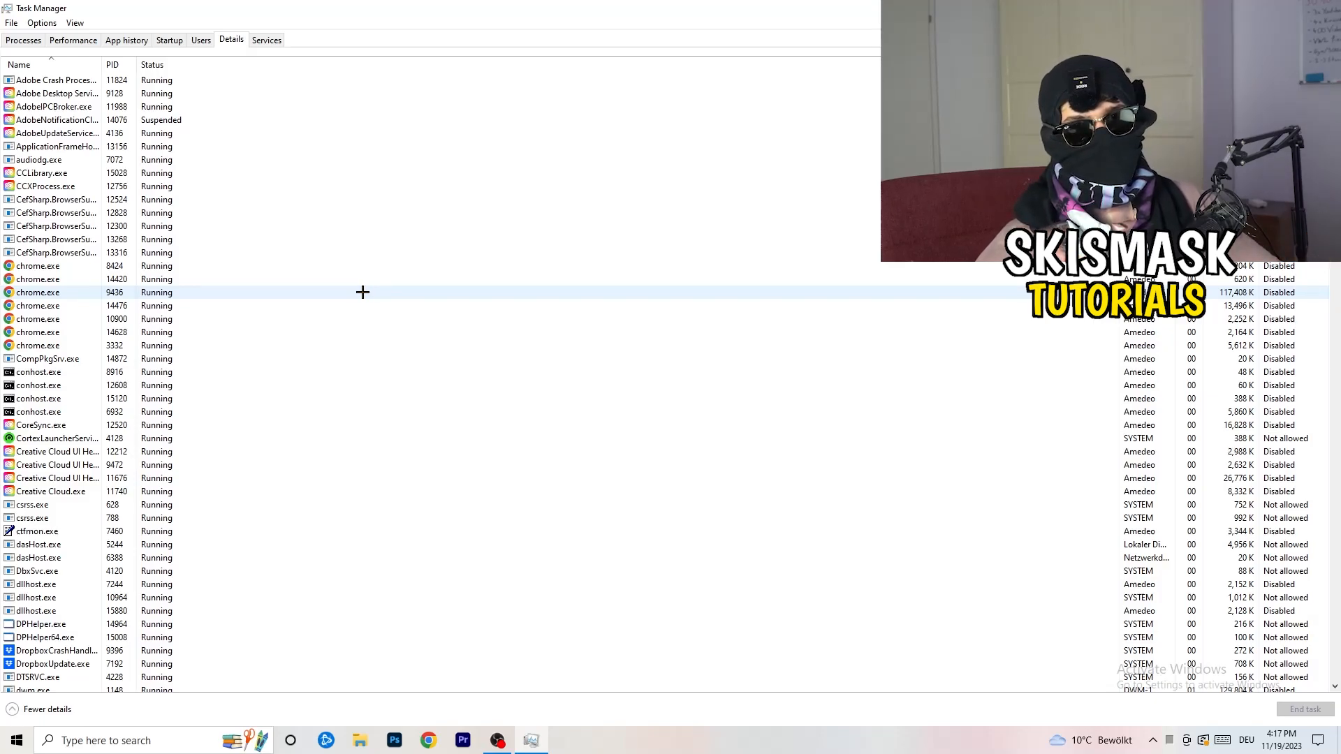
{"action": "mouse_move", "coordinate": [85, 529]}
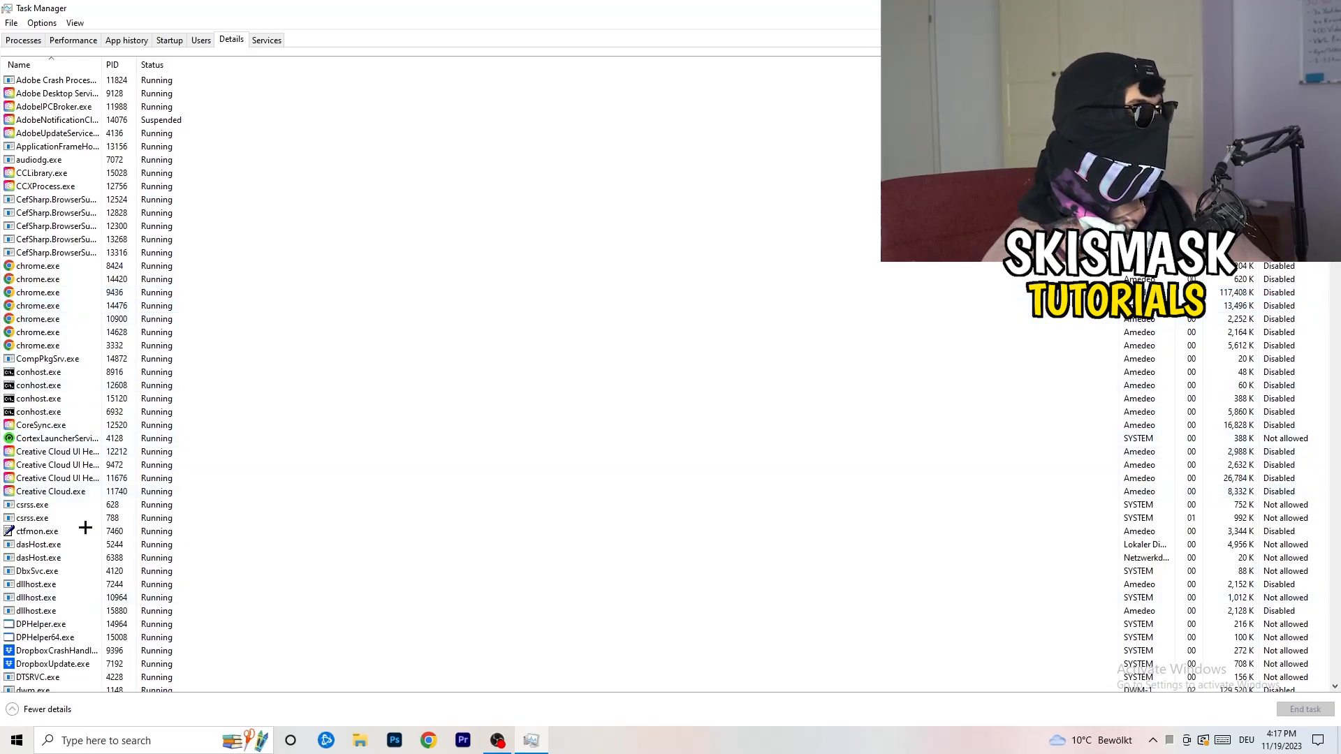
{"action": "left_click", "coordinate": [56, 465]}
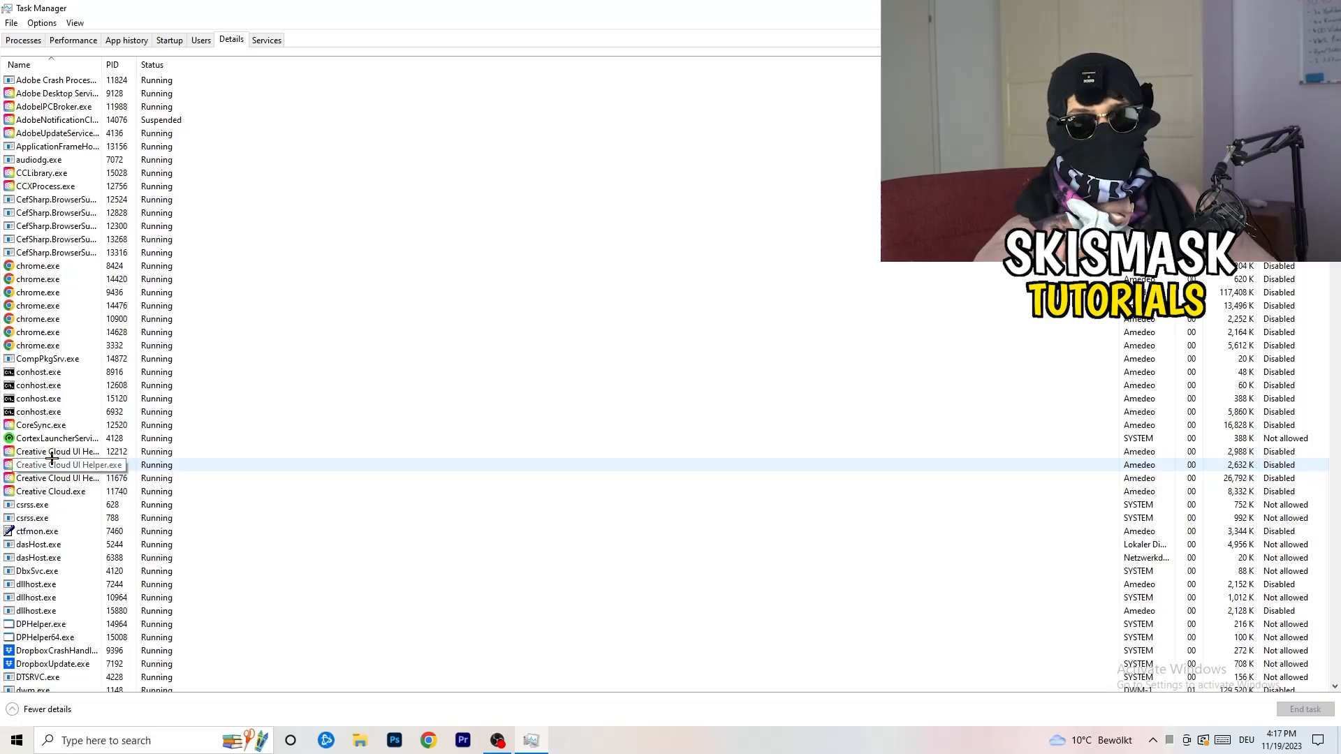
{"action": "right_click", "coordinate": [56, 452]}
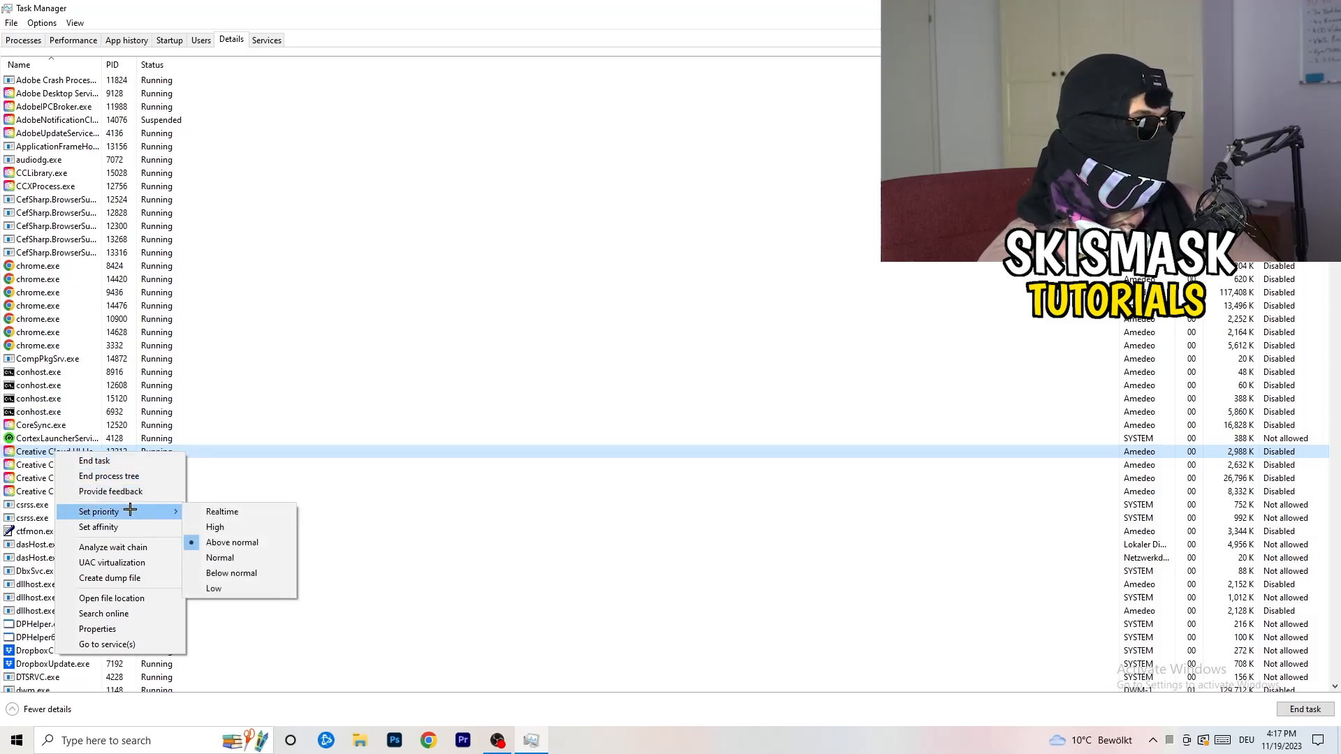
{"action": "mouse_move", "coordinate": [219, 526]}
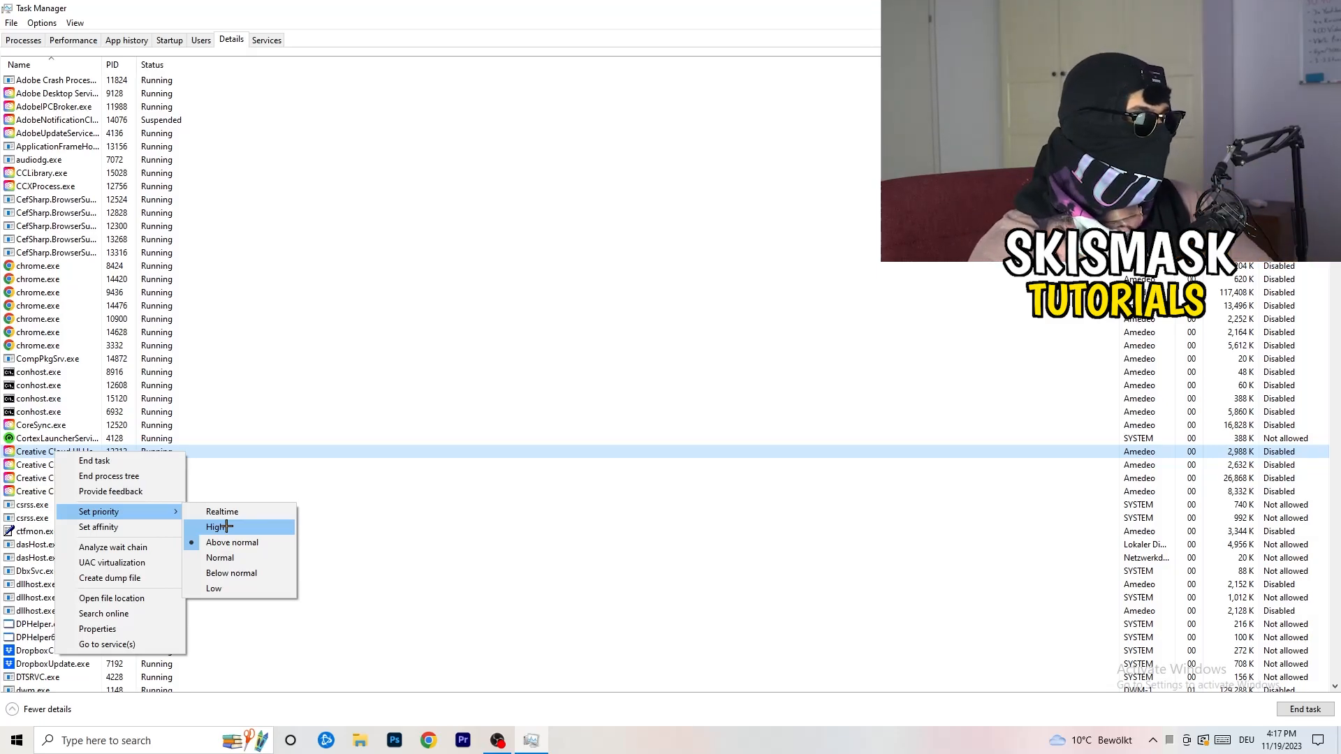
{"action": "mouse_move", "coordinate": [231, 542]}
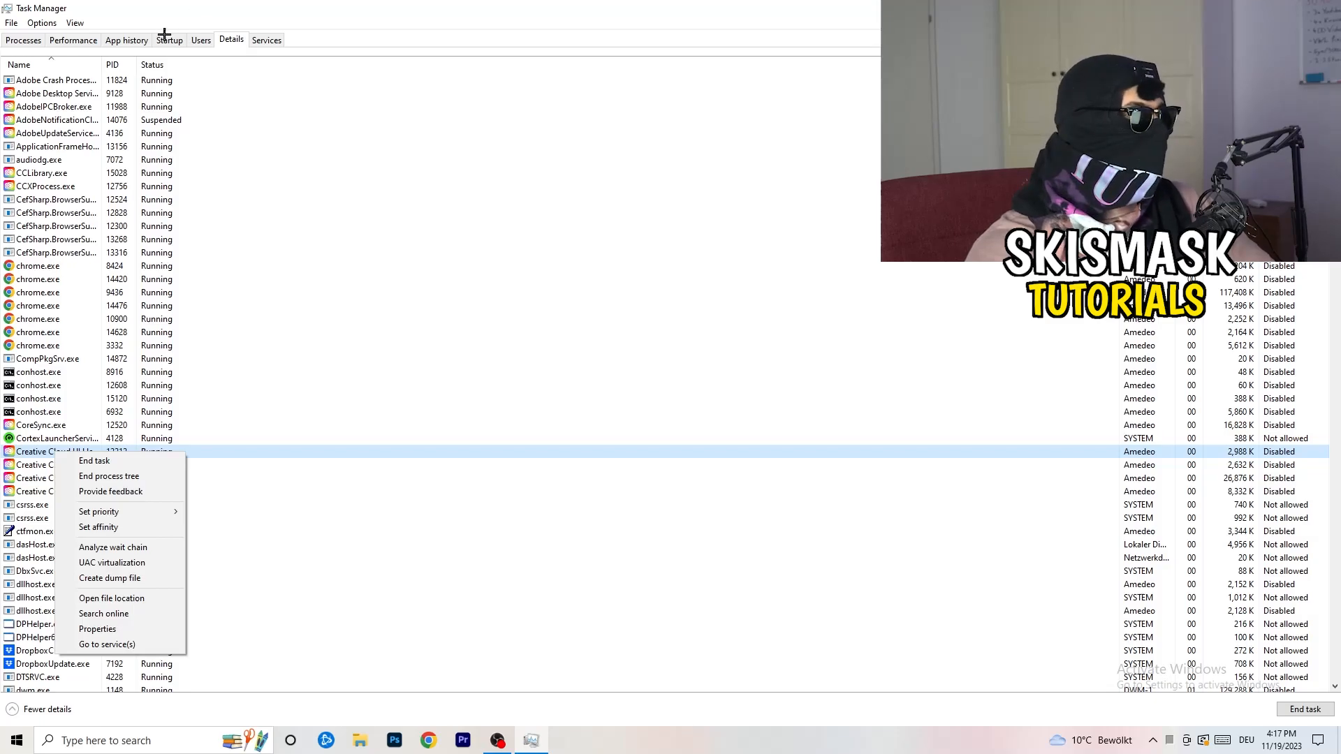
- Review the startup apps, bring up Disable for Windows Security, then return to Processes
{"action": "left_click", "coordinate": [168, 39]}
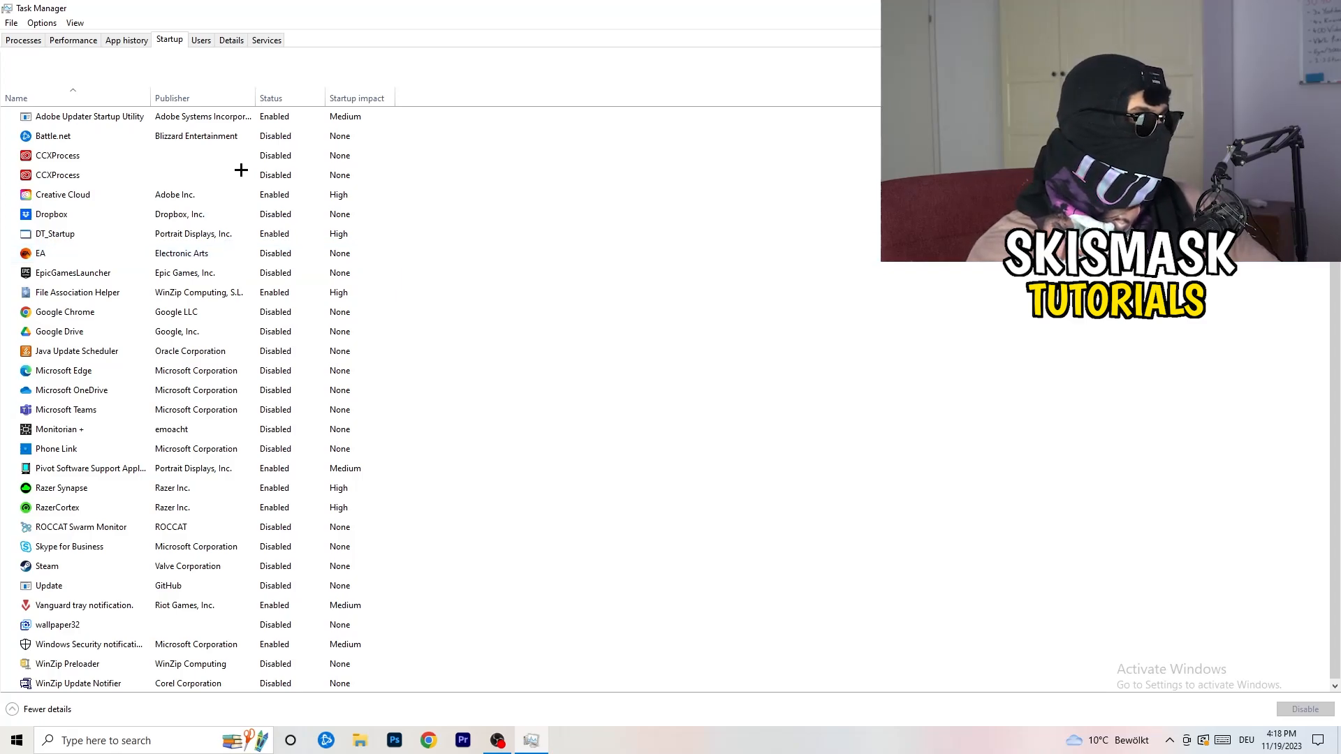
{"action": "left_click", "coordinate": [56, 449]}
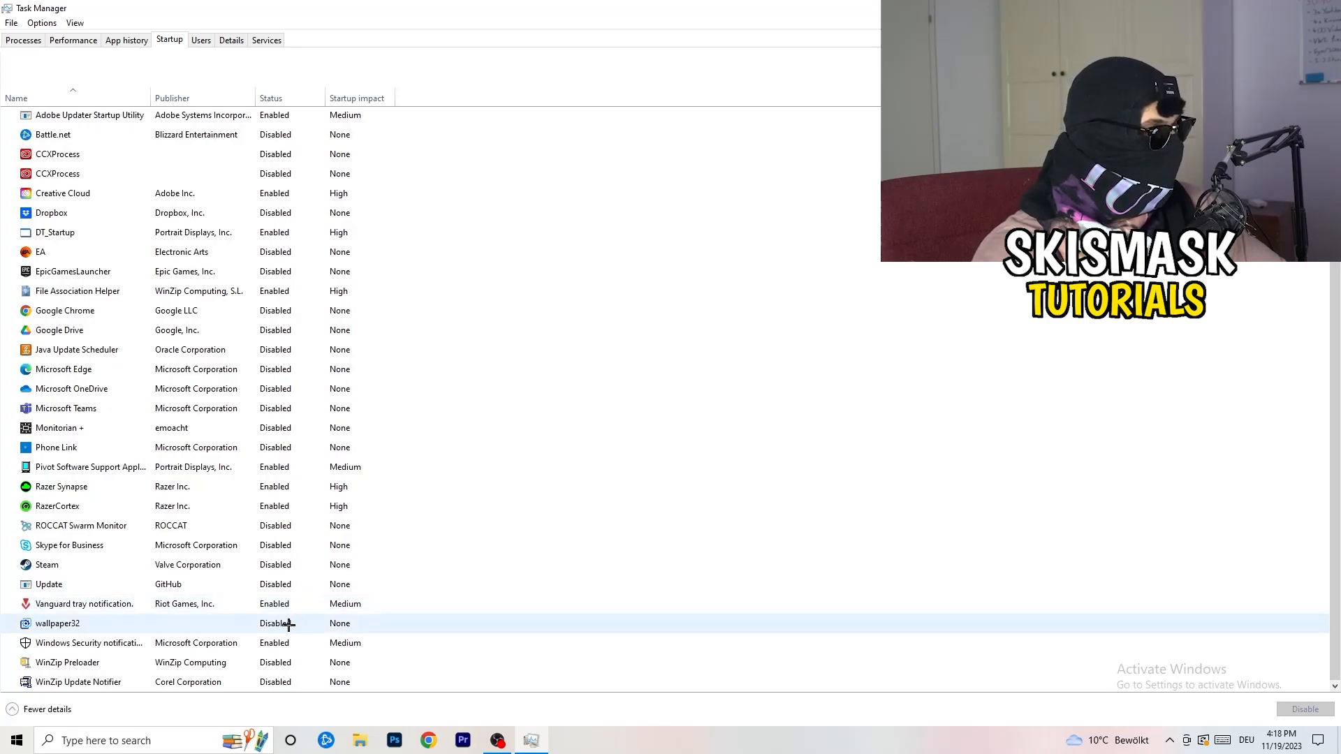
{"action": "right_click", "coordinate": [88, 643]}
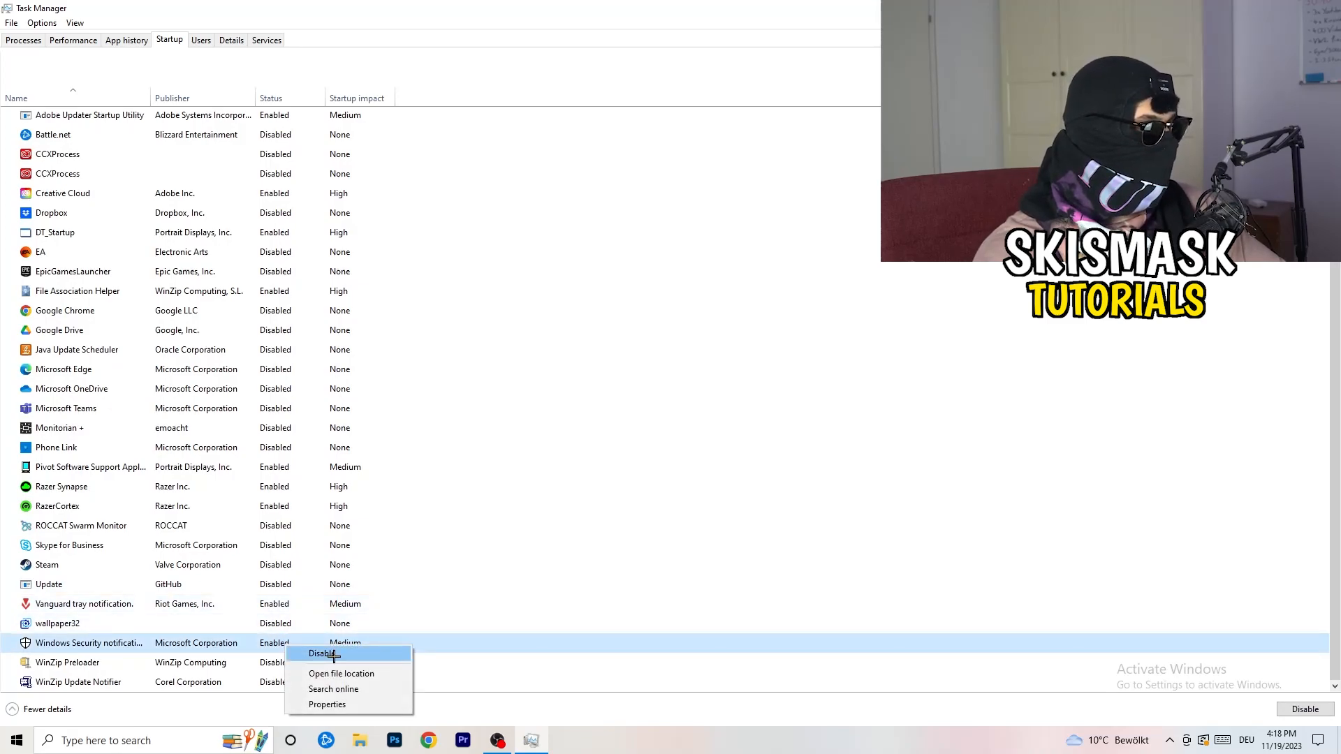
{"action": "mouse_move", "coordinate": [894, 424]}
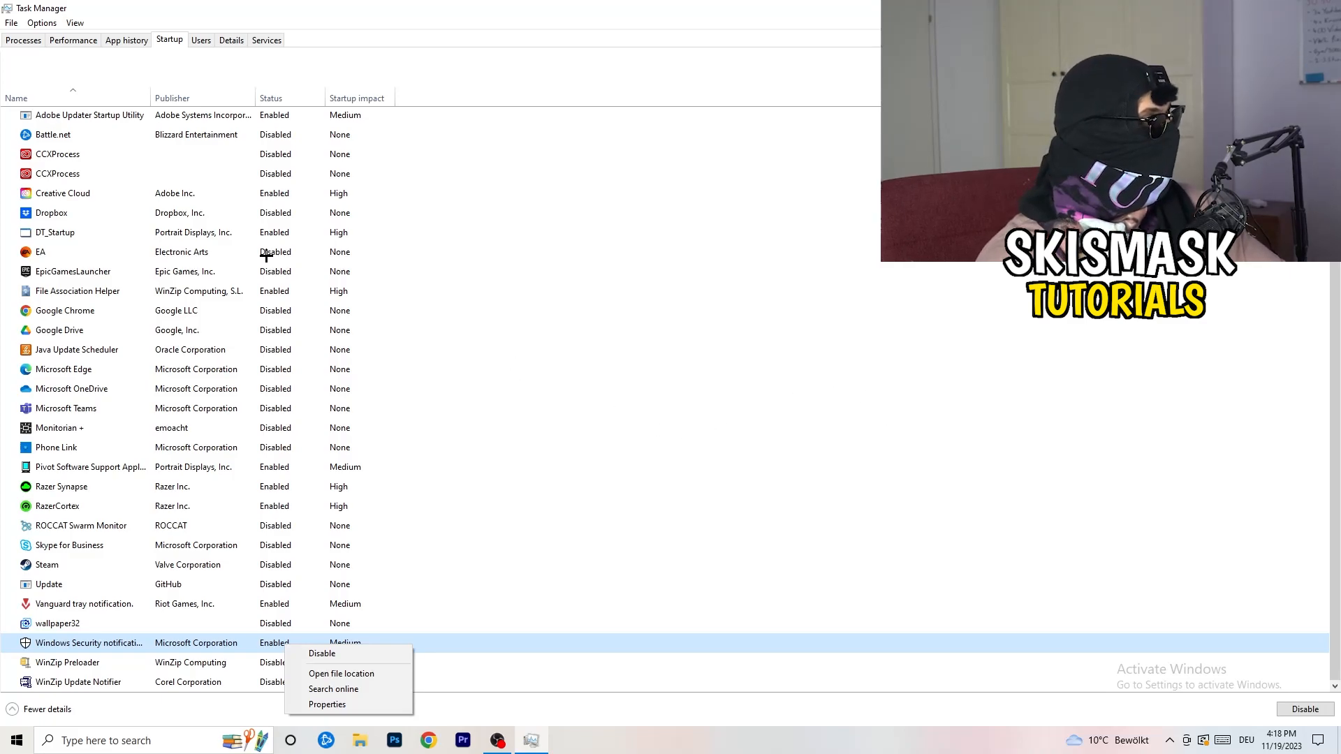
{"action": "left_click", "coordinate": [23, 40]}
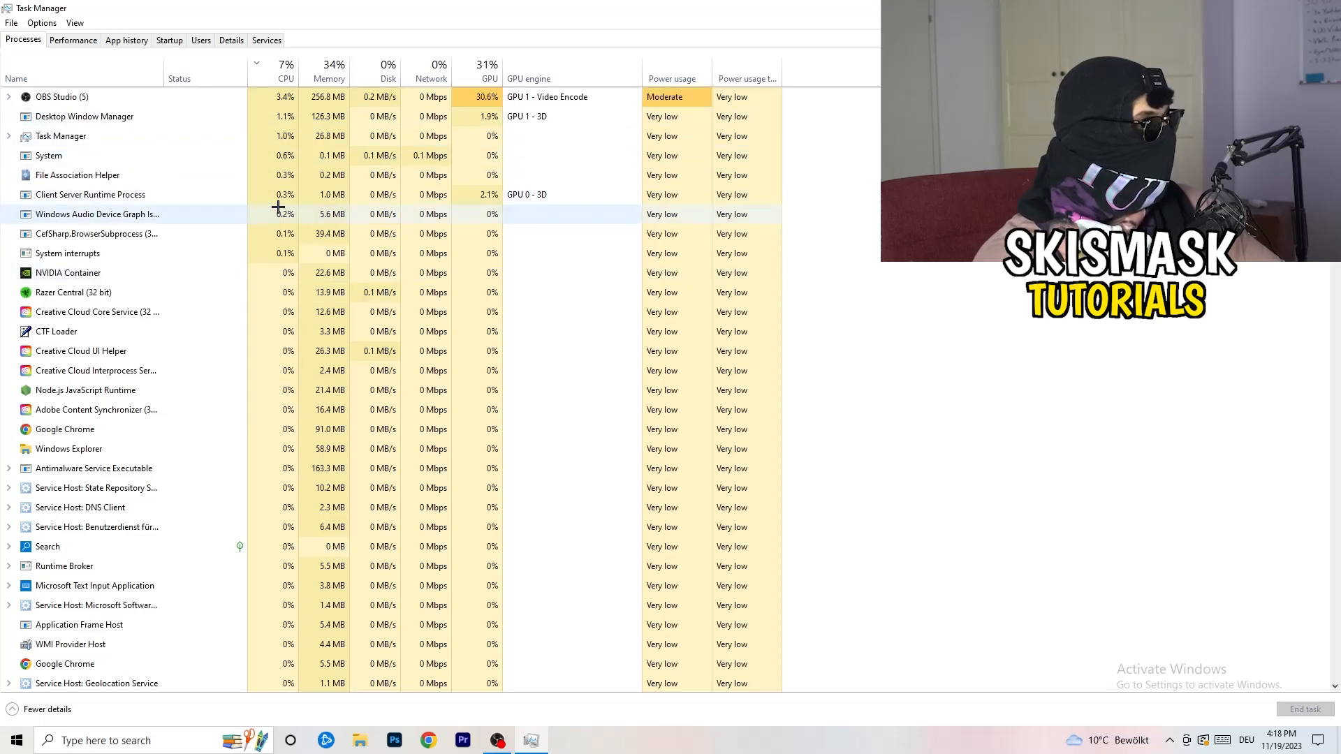
- Sort the running processes by GPU usage, bringing OBS Studio to the top
{"action": "left_click", "coordinate": [488, 77]}
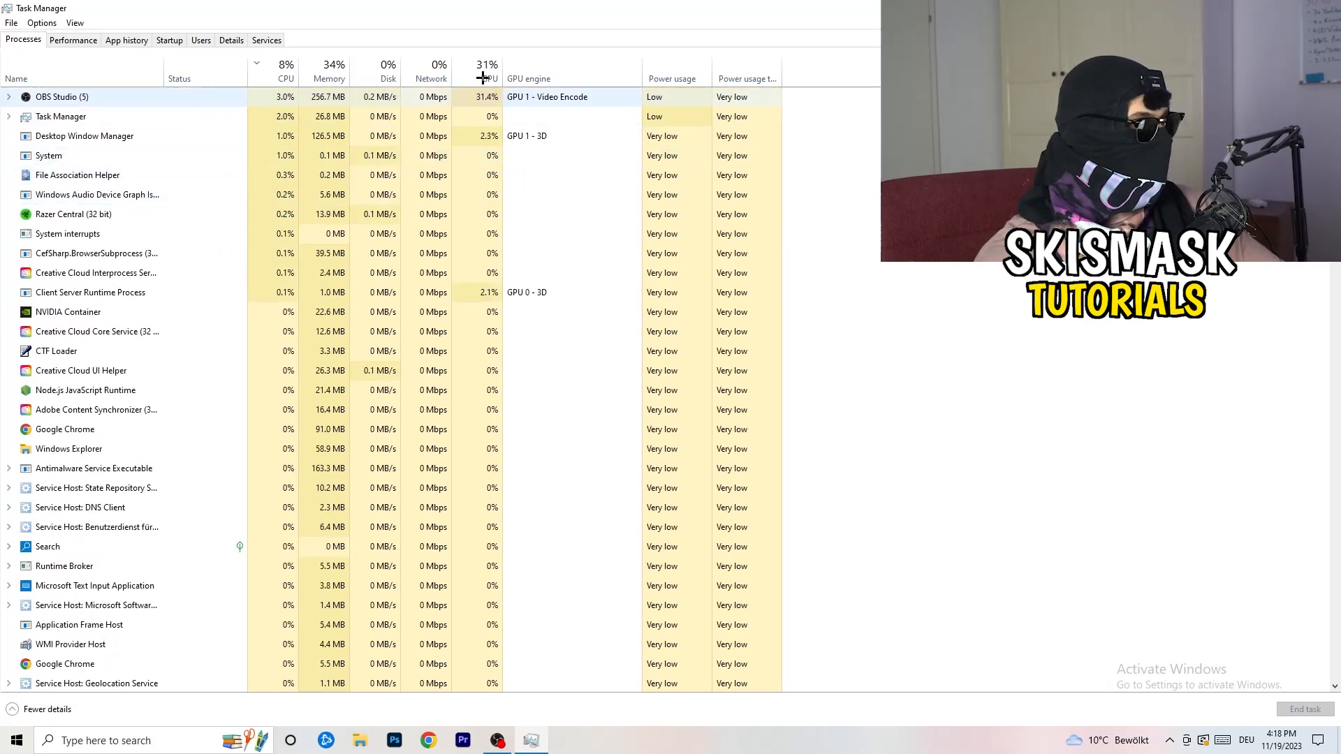
{"action": "left_click", "coordinate": [486, 70]}
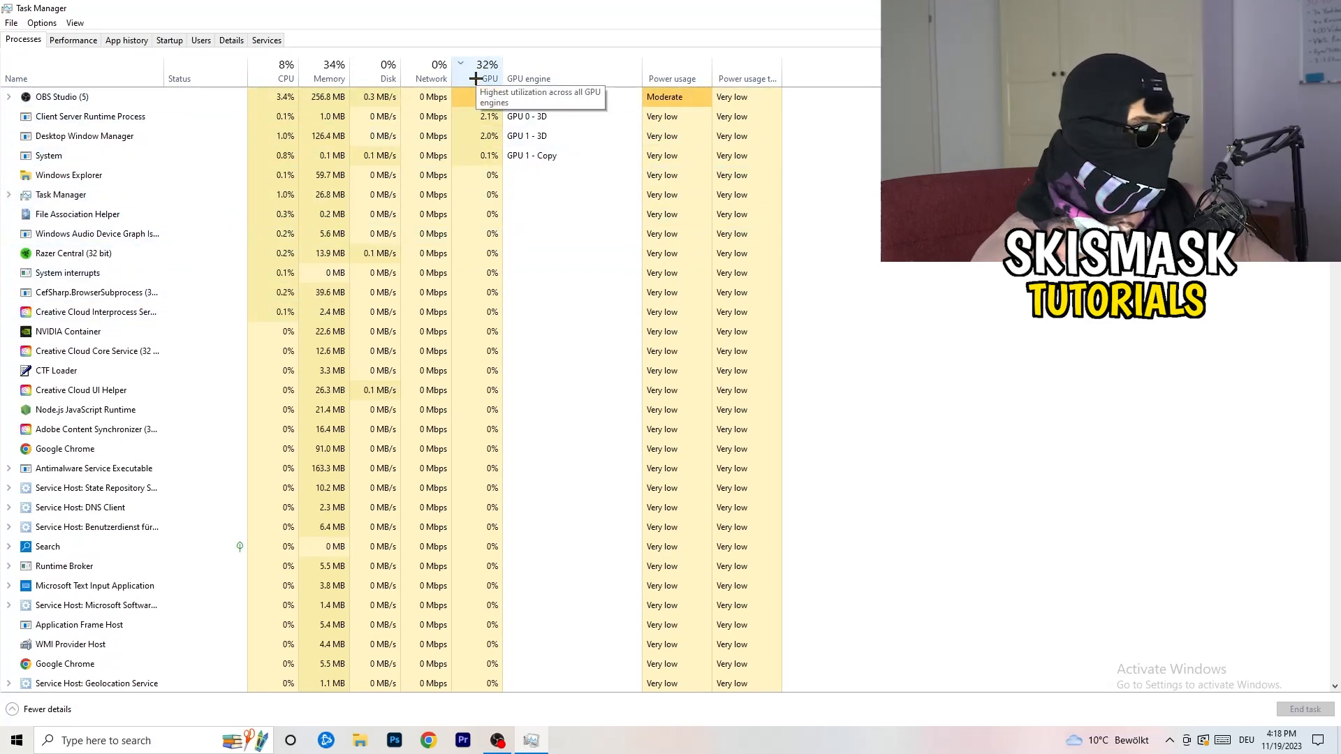